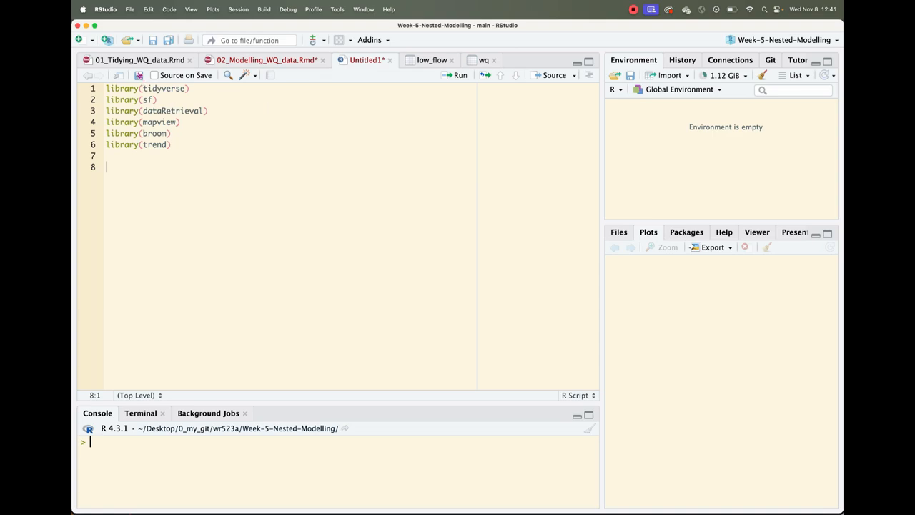
mouse_move(140, 61)
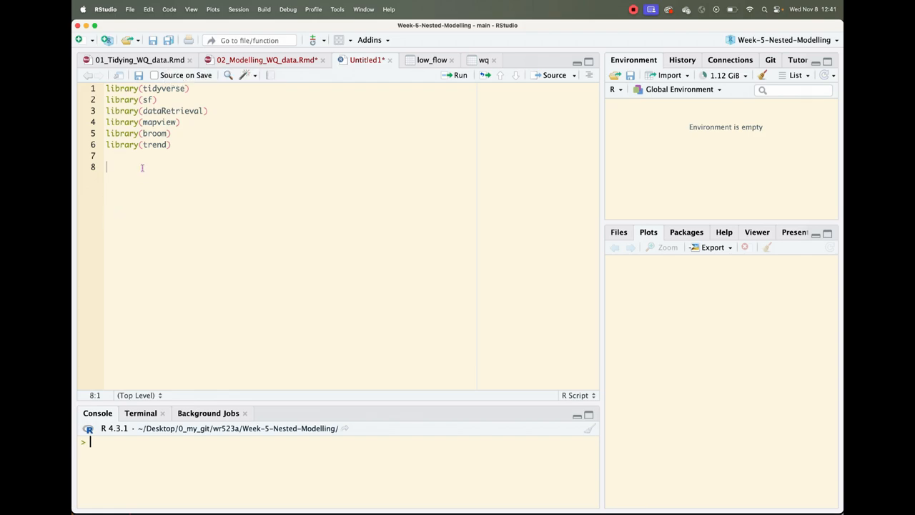
- Read data/tidied_full_wq.RDS into wq and run it, giving 14965 observations of 5 variables
type("w")
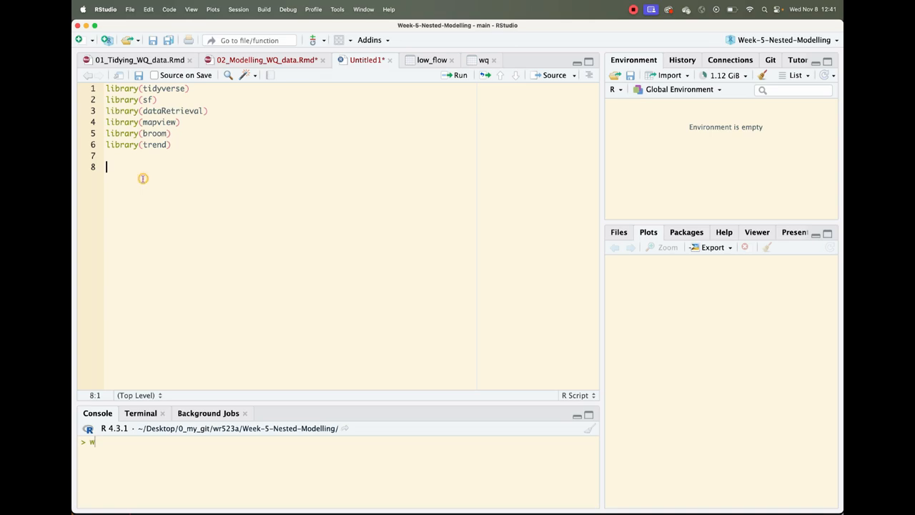
type("wq <")
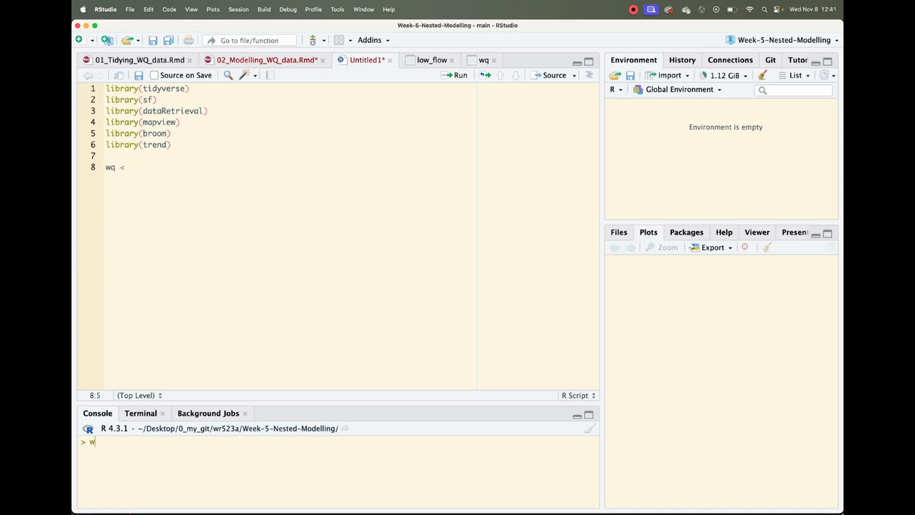
type("- rea")
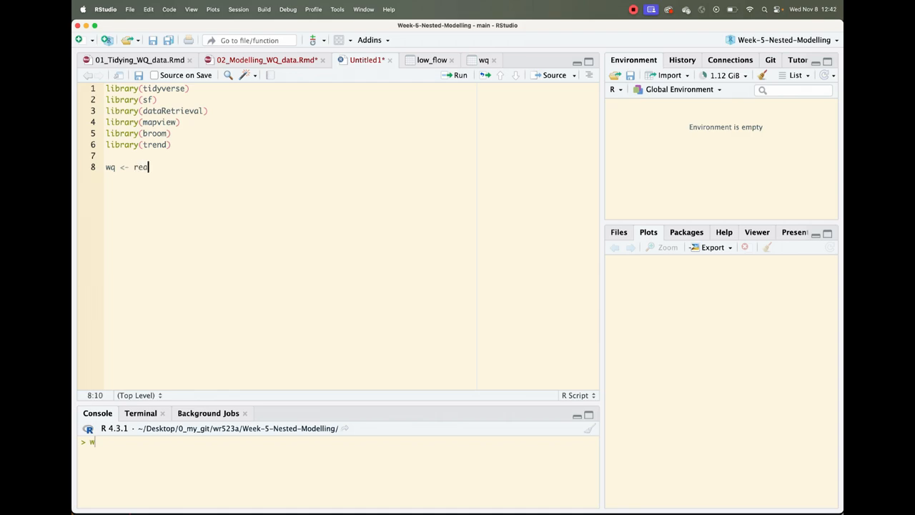
type("dRDS")
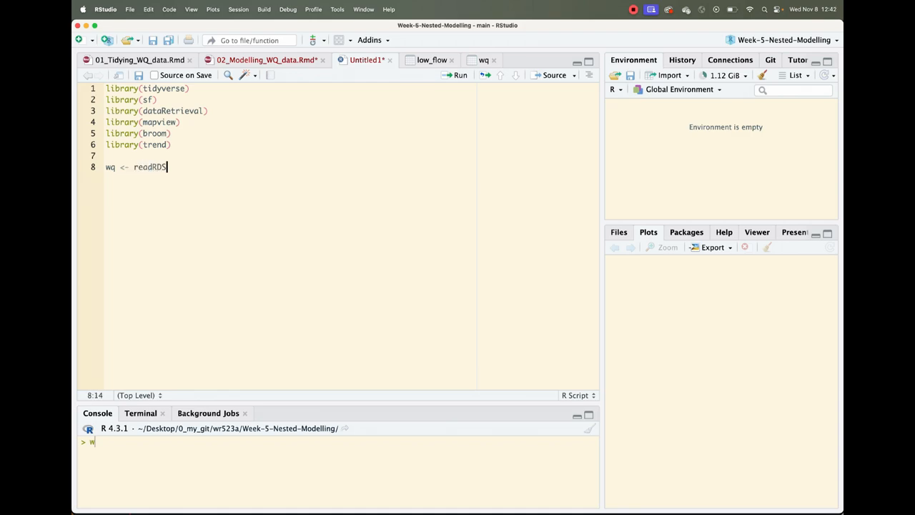
type("('data")
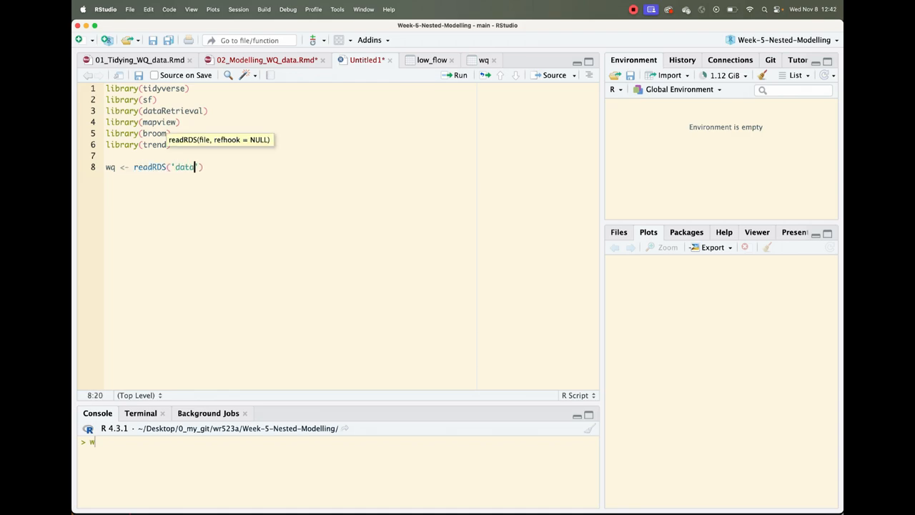
type("/")
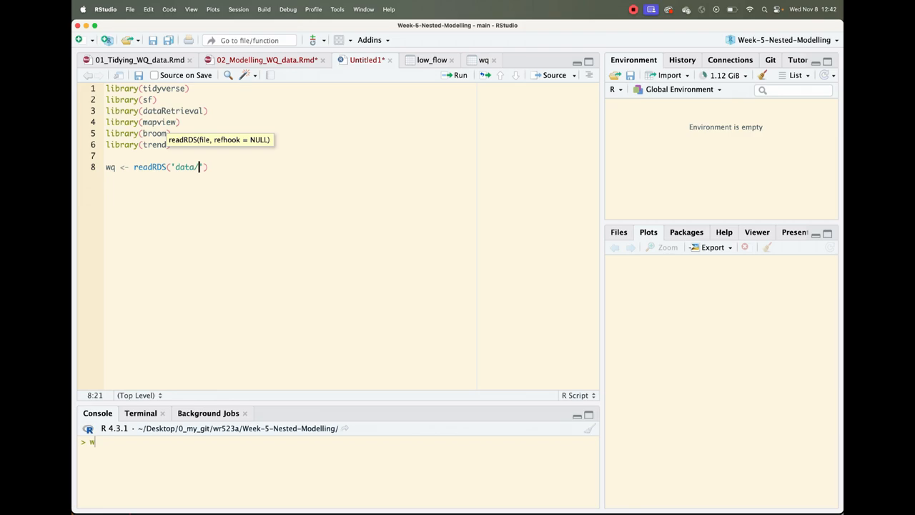
type("ti")
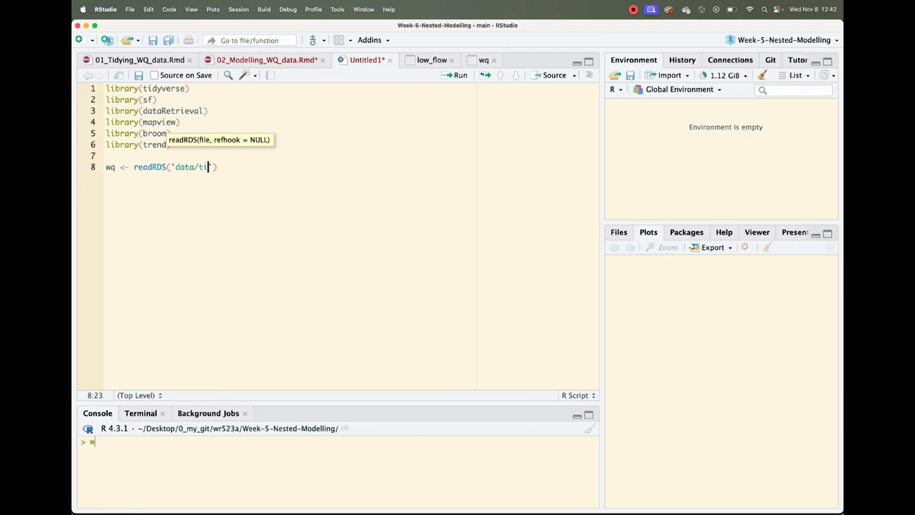
type("died")
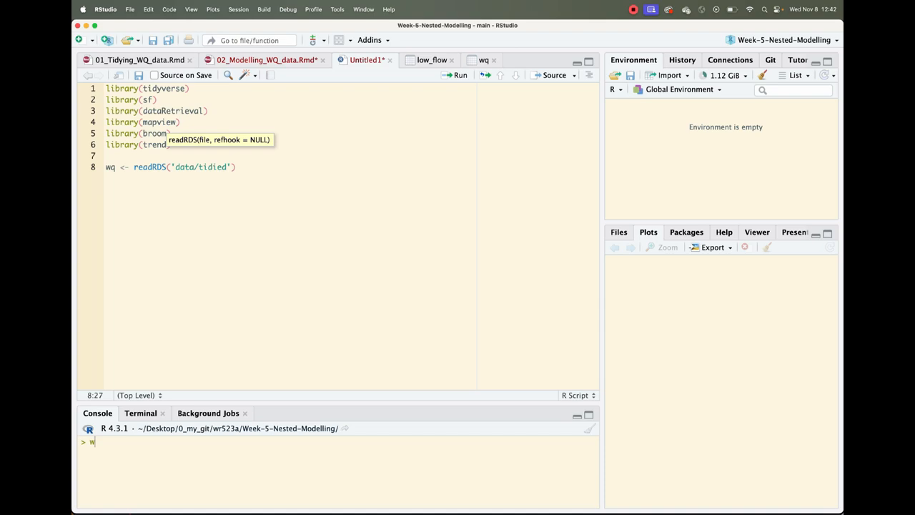
type("_full_wq.")
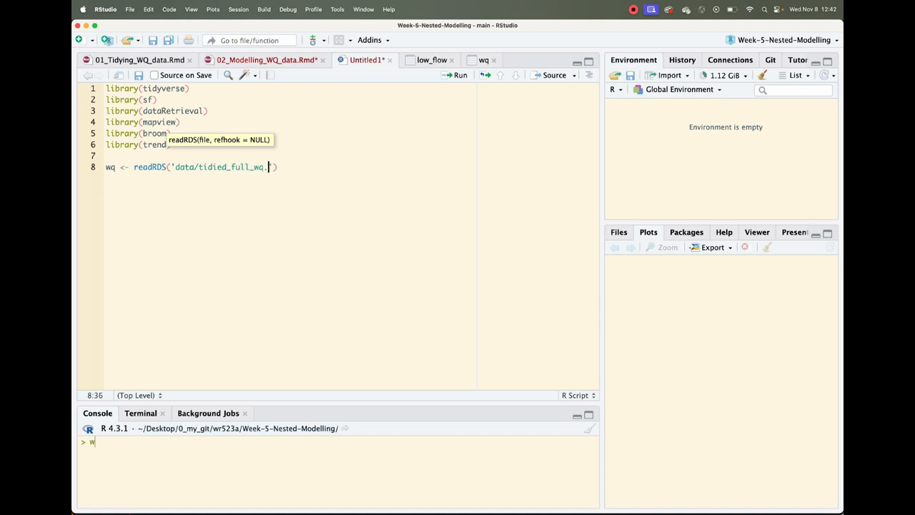
type("RDS")
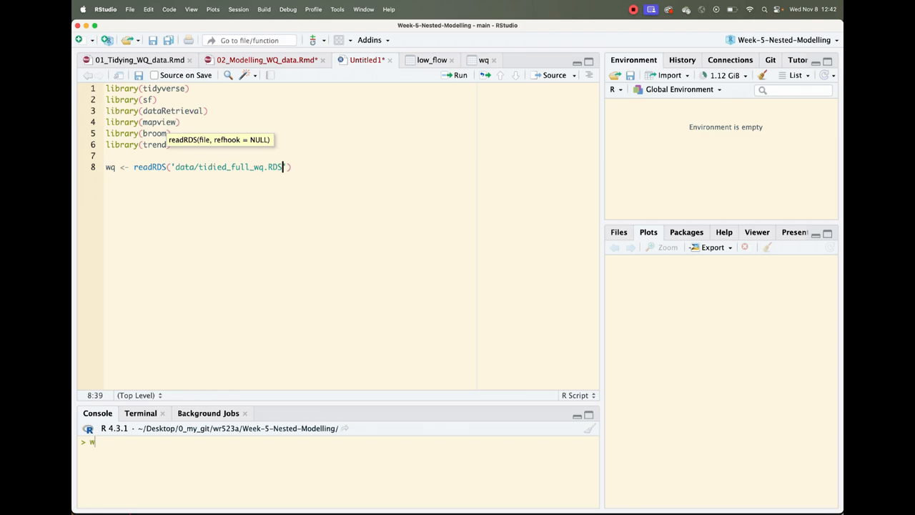
key("enter")
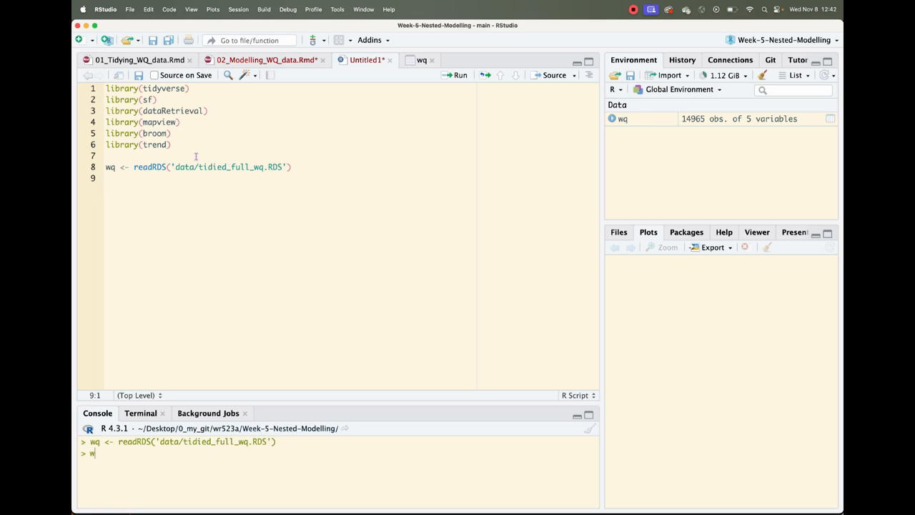
- Copy the low_flow late-summer median chunk from 02_Modelling_WQ_data.Rmd into the new script
left_click(266, 60)
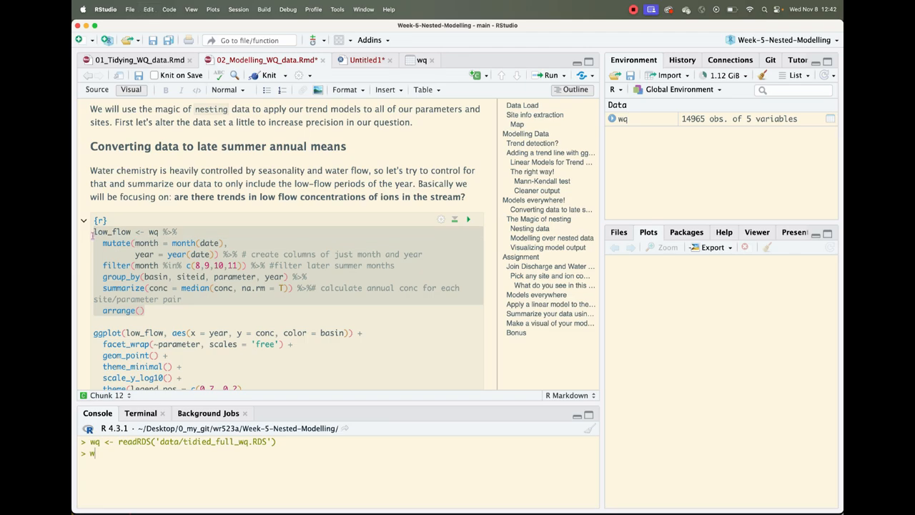
left_click(366, 61)
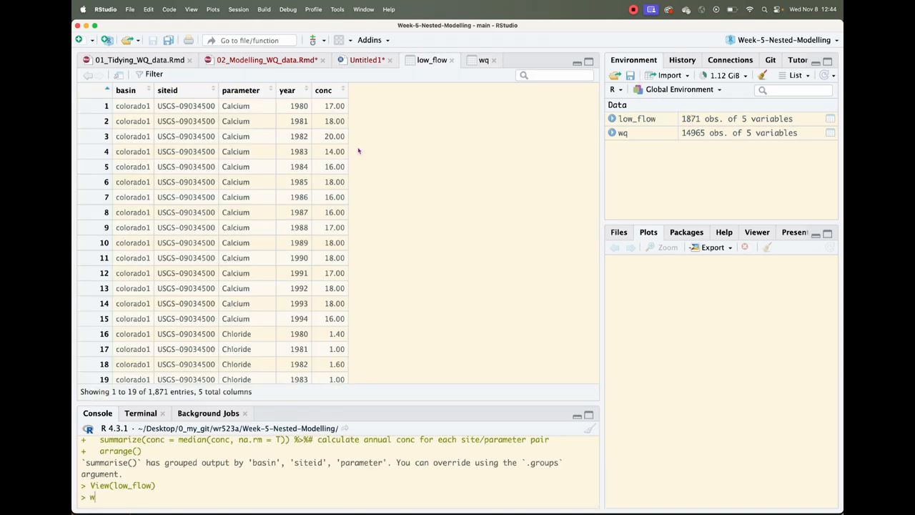
mouse_move(269, 143)
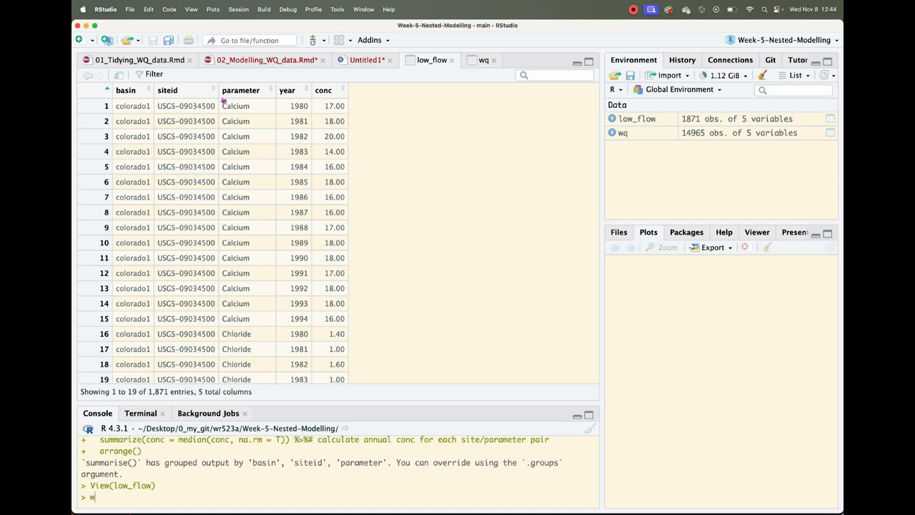
mouse_move(295, 151)
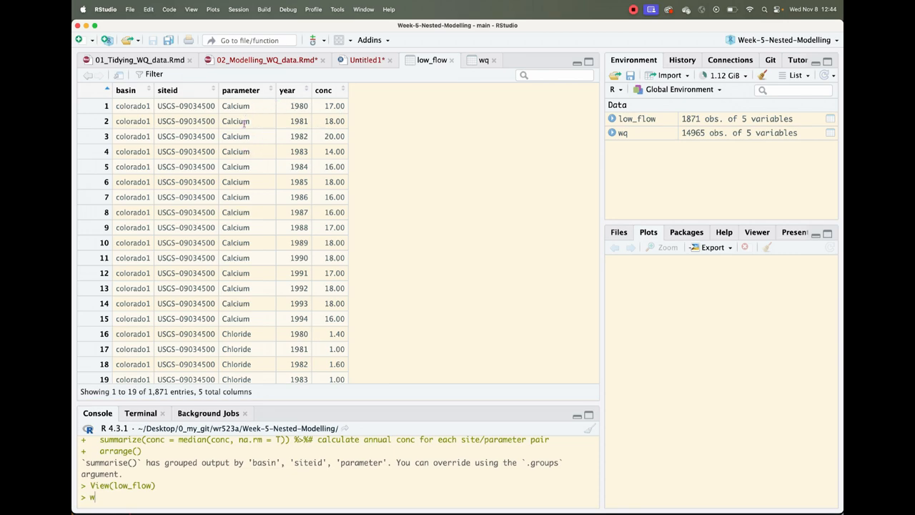
mouse_move(243, 137)
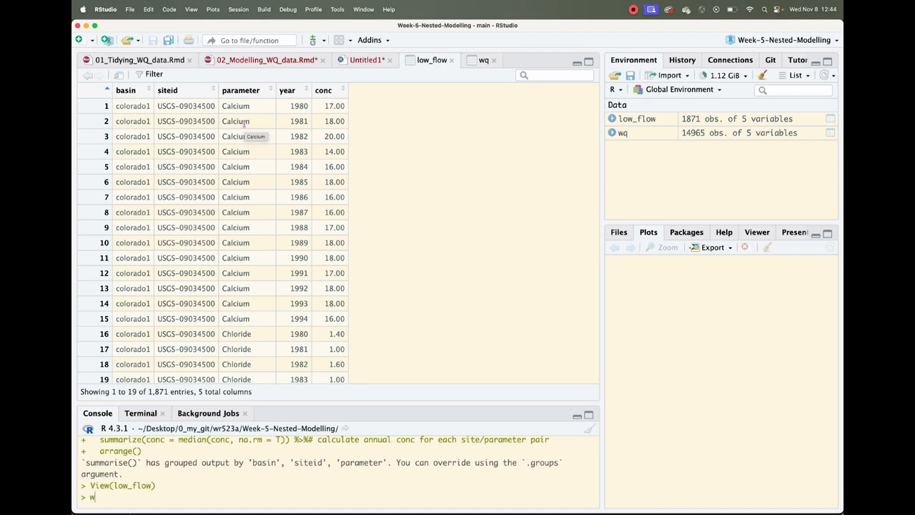
scroll("down", 3)
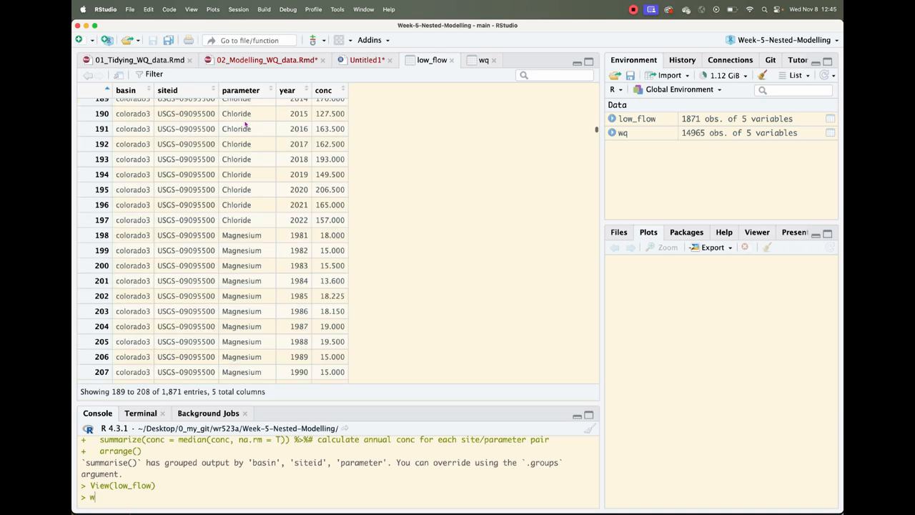
scroll("down", 3)
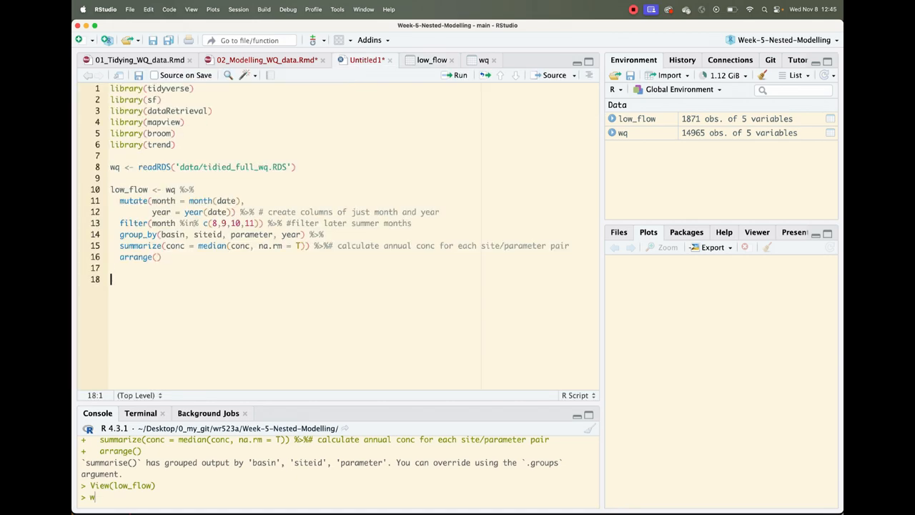
- Write ca_delores <- low_flow %>% filter(basin == "delores" & parameter == "Calcium")
type("ca_delores <-")
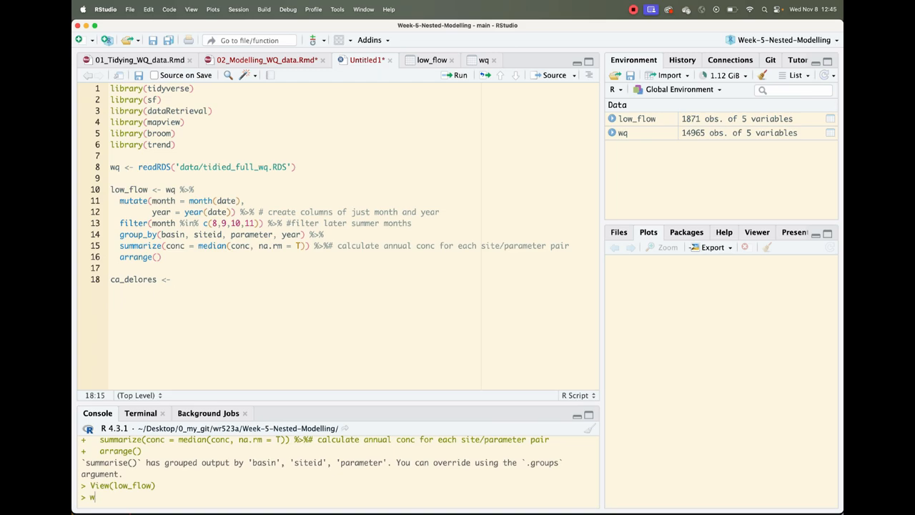
type("low_flow %>%")
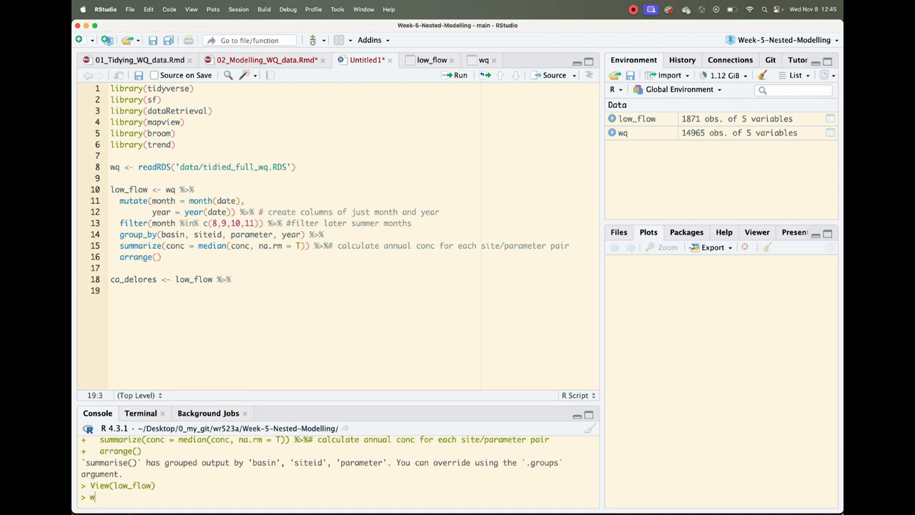
type("filter")
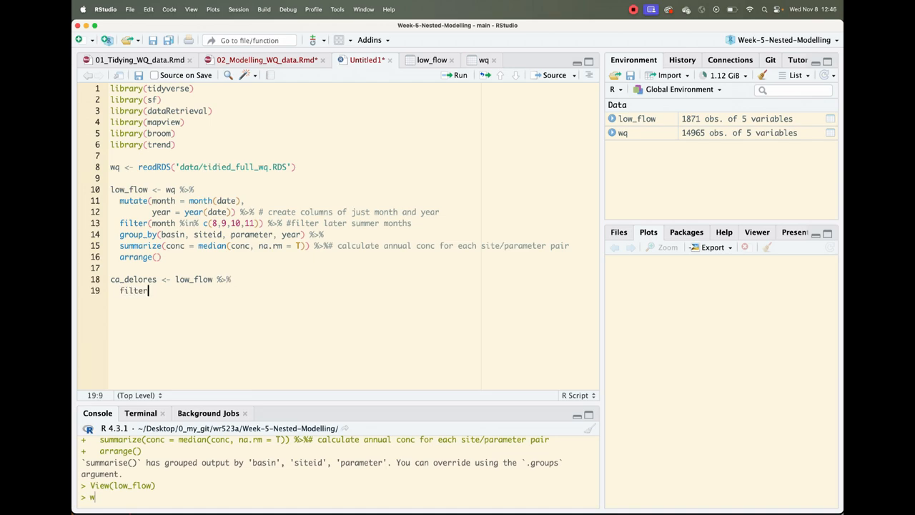
type("(ba")
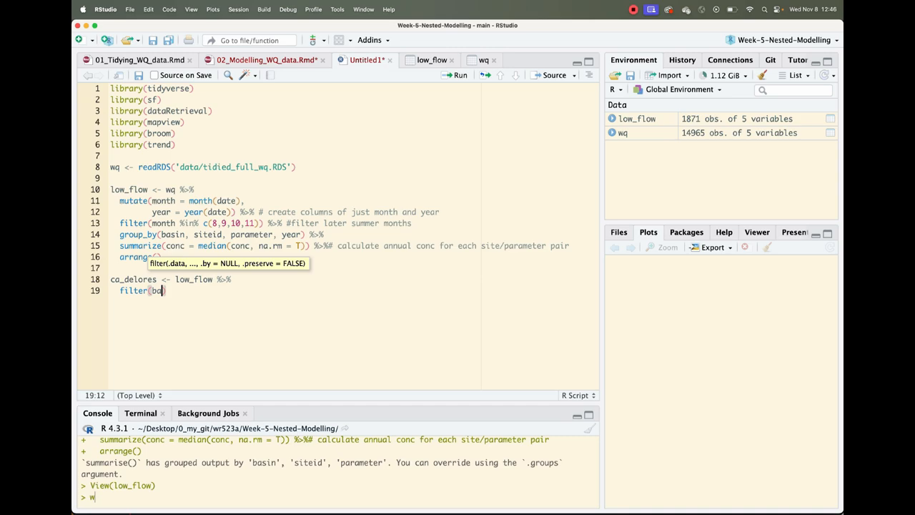
type("basin == \"")
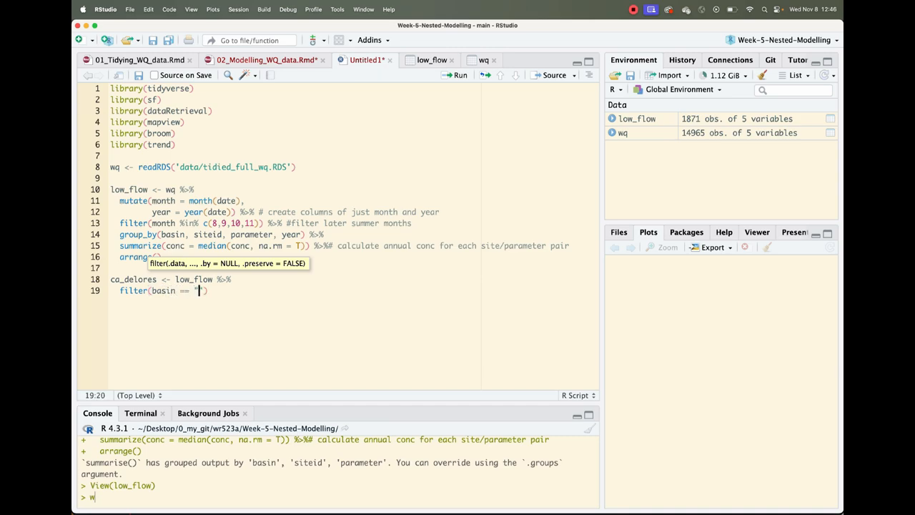
type("delores")
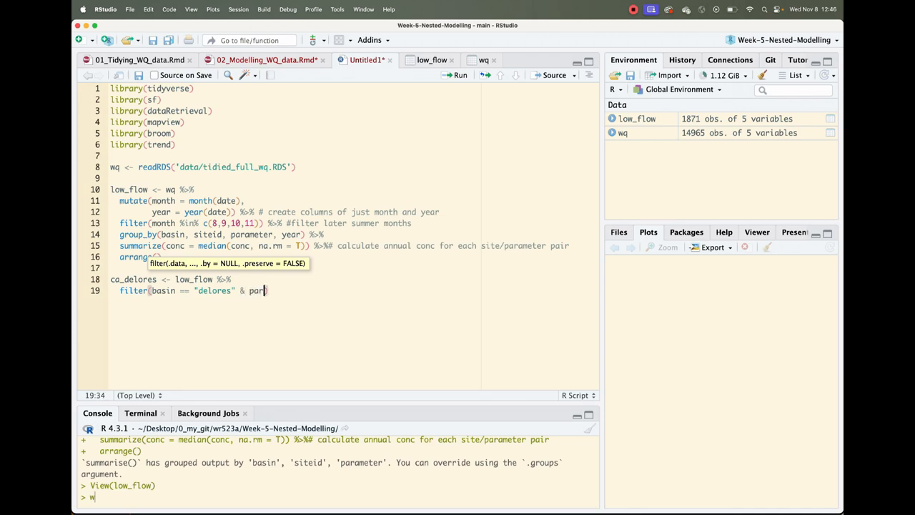
type("parameter == \"\"")
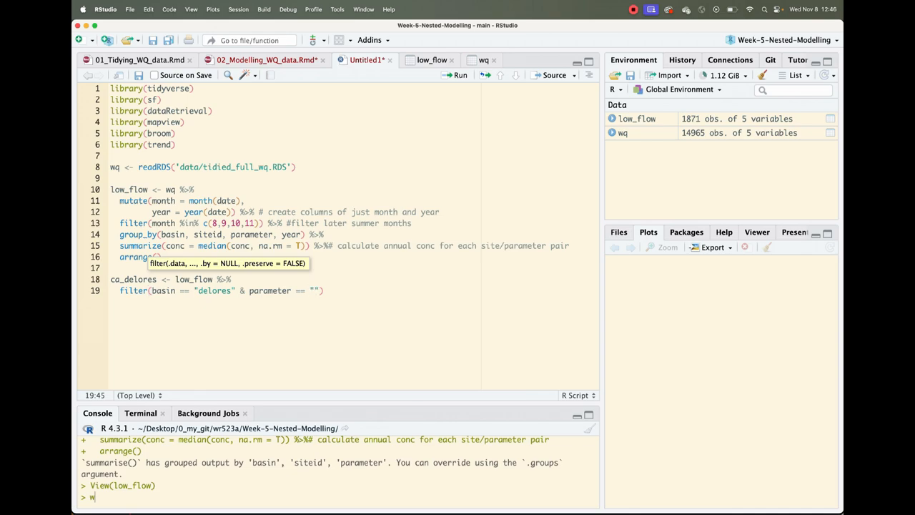
type("Calcium")
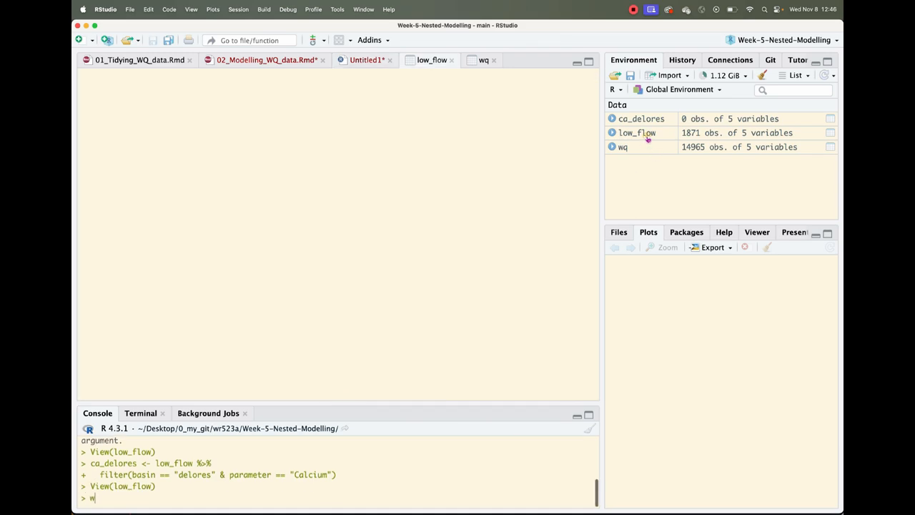
- Check unique(low_flow$basin), rerun the Dolores calcium filter for 34 rows, and rm the empty object
left_click(432, 60)
type("uniqu")
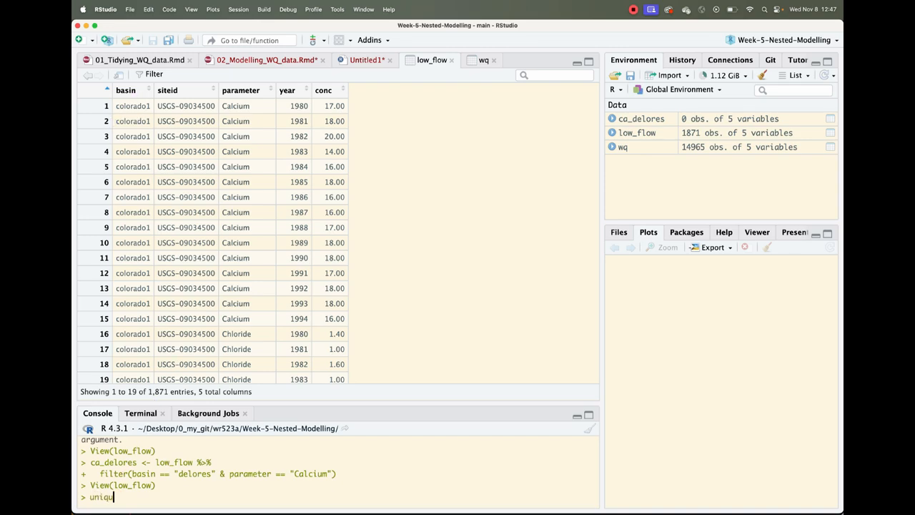
type("(low_flow$basin")
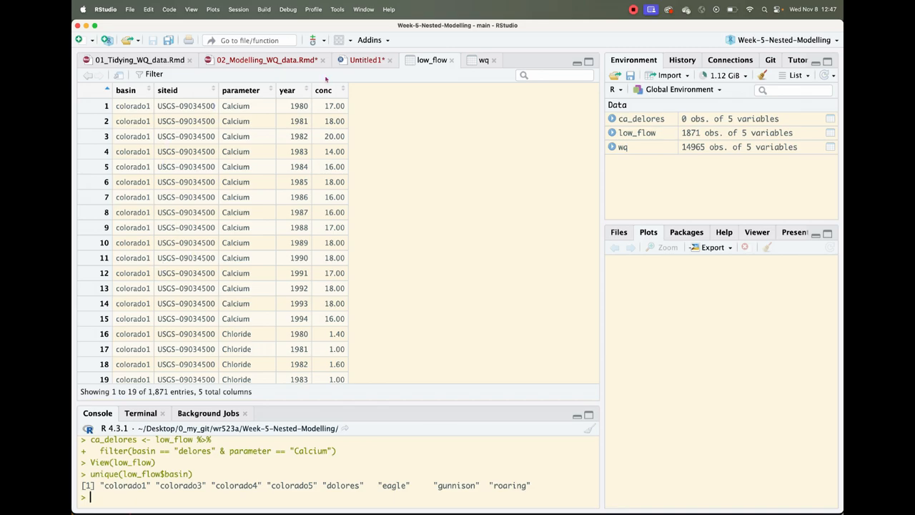
left_click(366, 60)
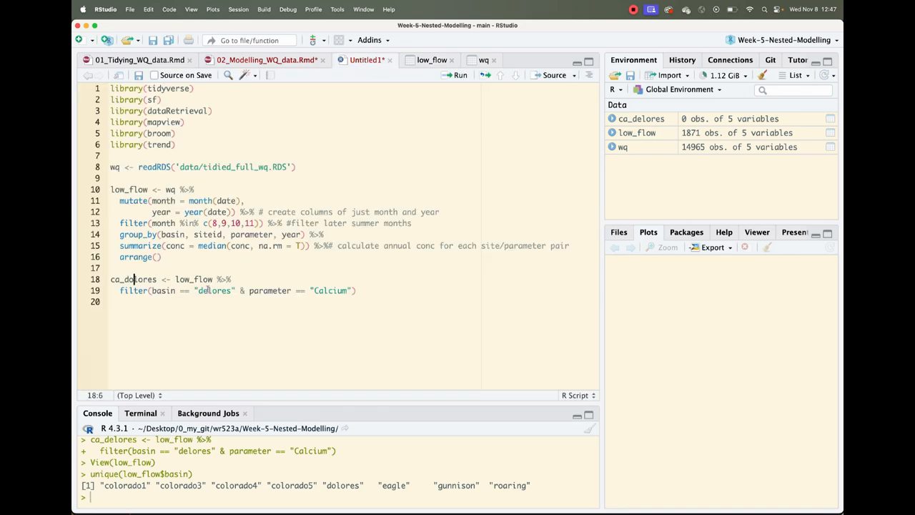
left_click(208, 291)
type("o")
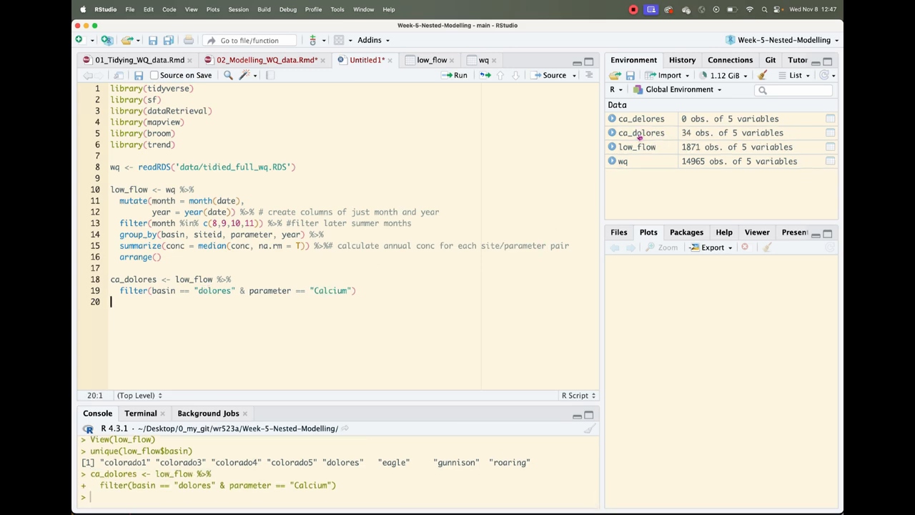
mouse_move(641, 135)
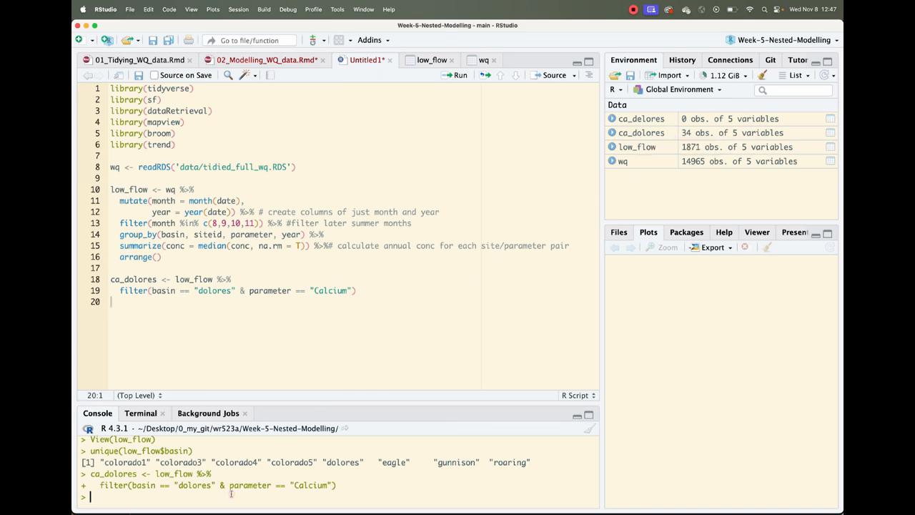
type("rm(ca_delores")
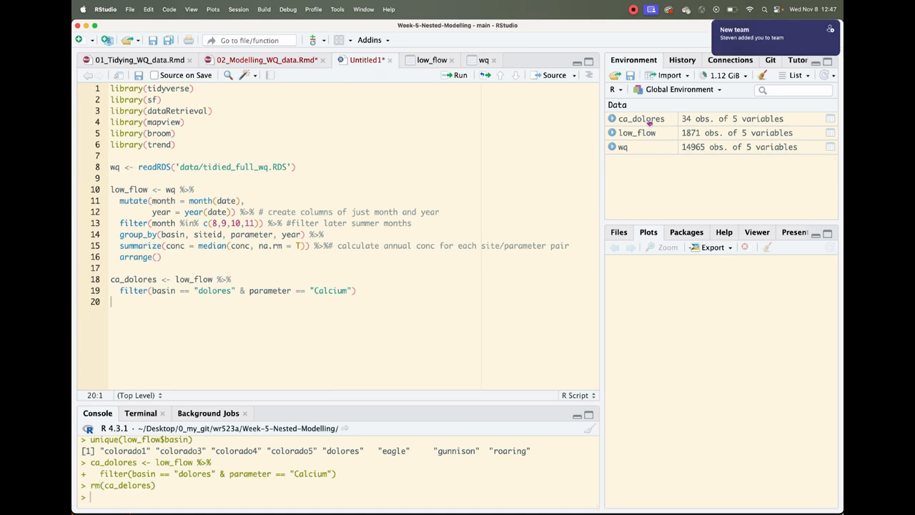
key("Return")
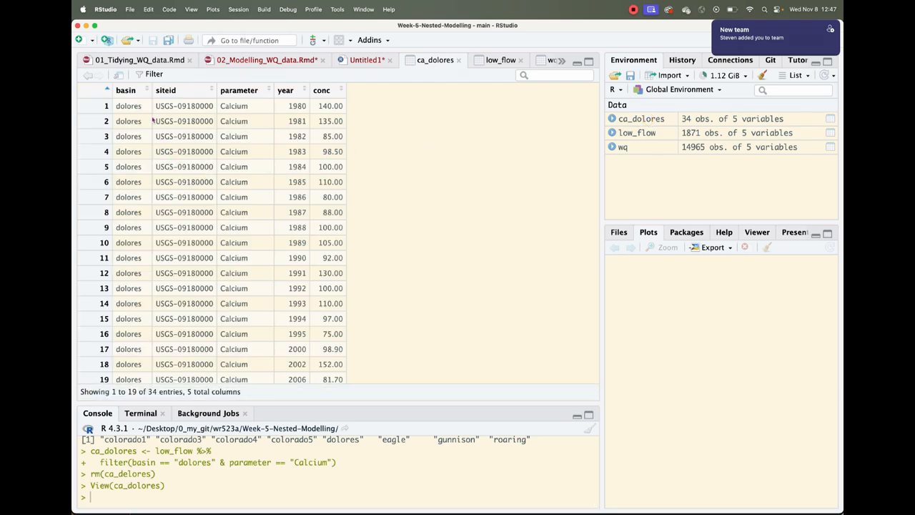
scroll("down", 3)
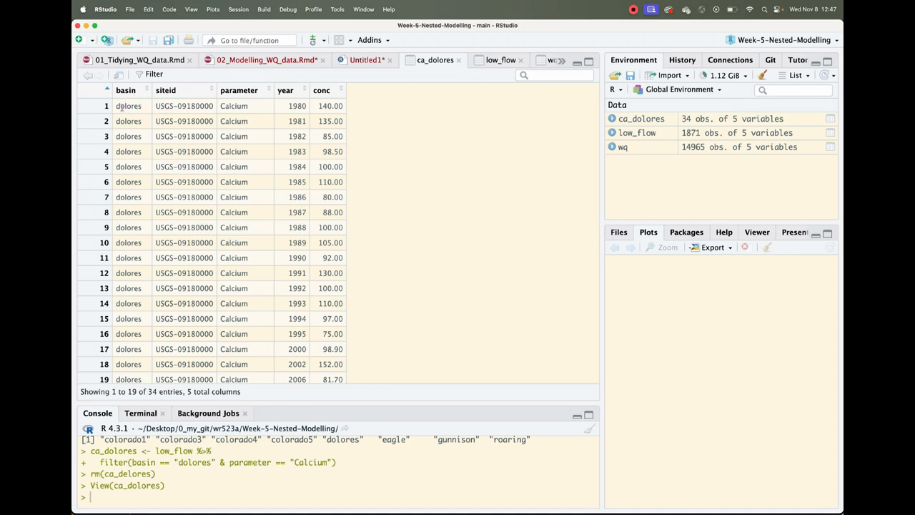
double_click(234, 106)
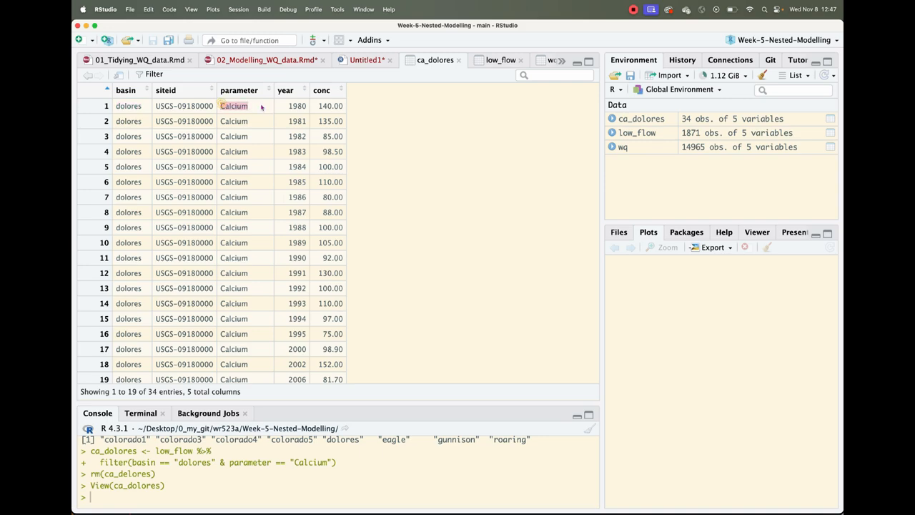
scroll("down", 3)
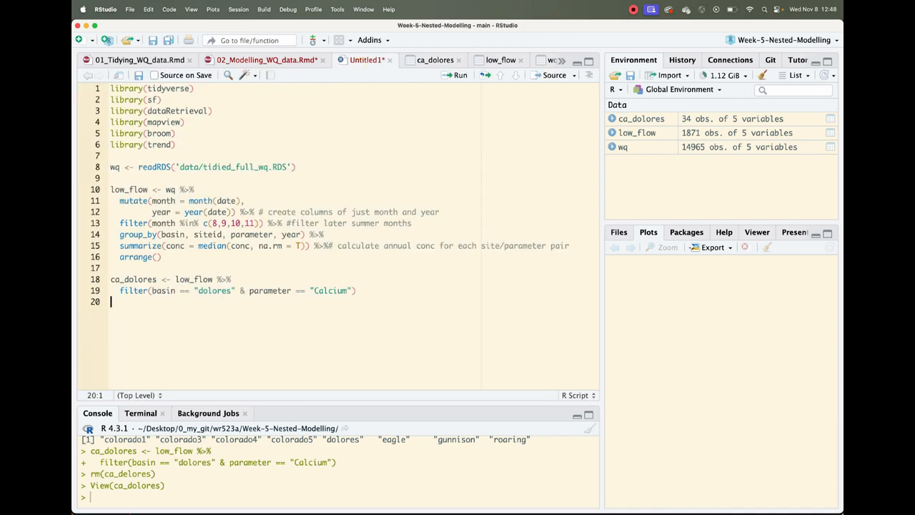
- Add a blank line 21 below the Dolores calcium filter
key("enter")
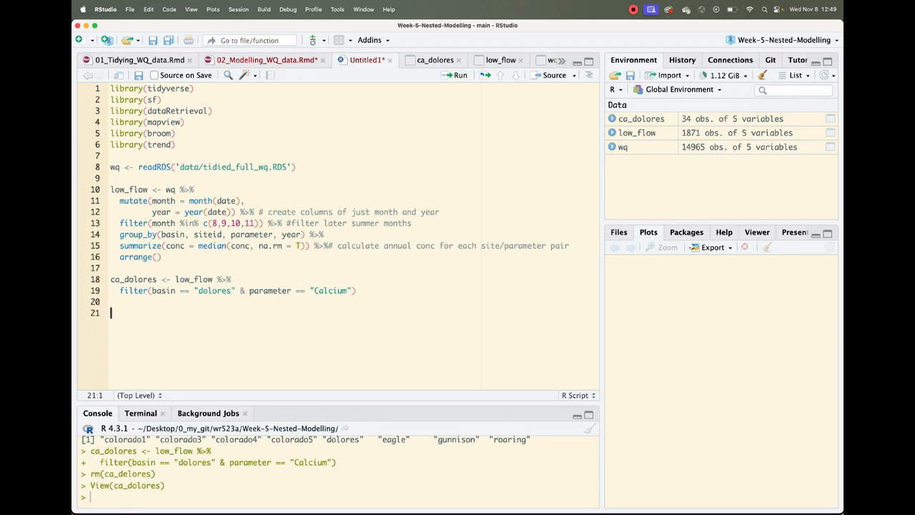
- Write dolores_trend <- sens.slope(ca_dolores$conc), confirming the conc column in the viewer
type("dol")
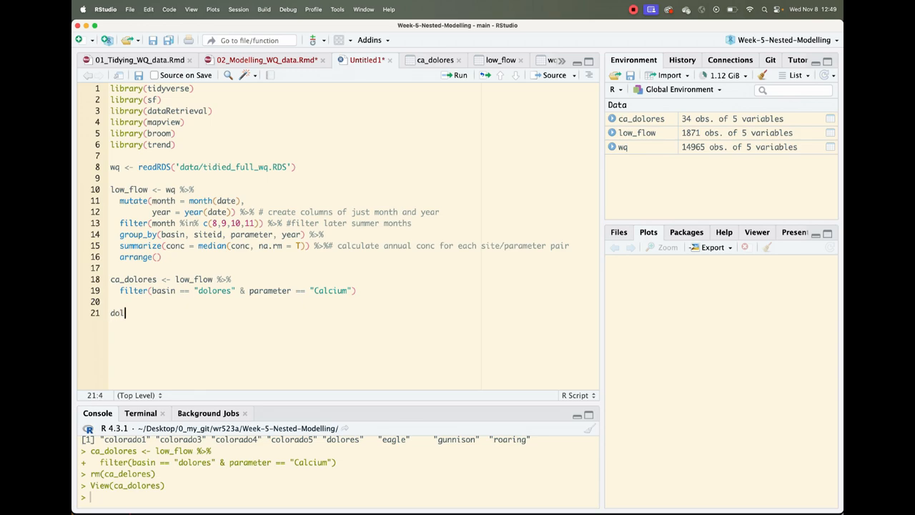
type("ores")
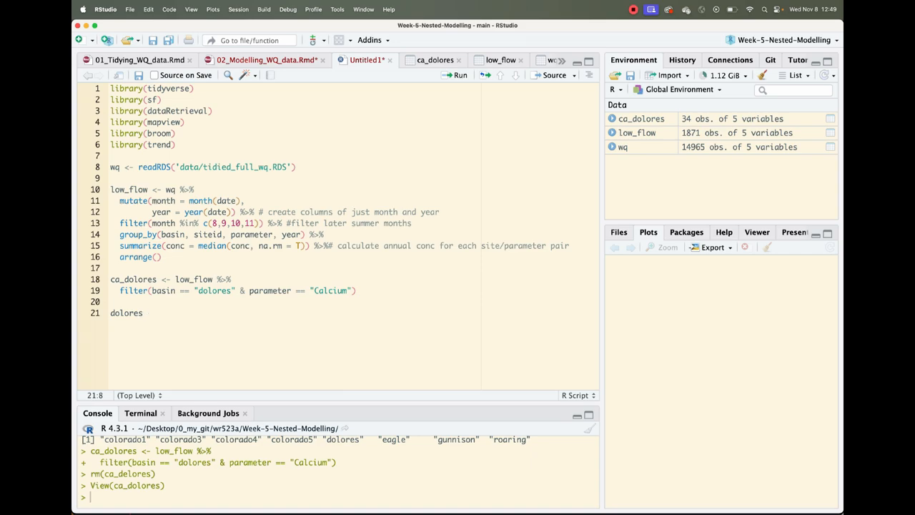
type("_")
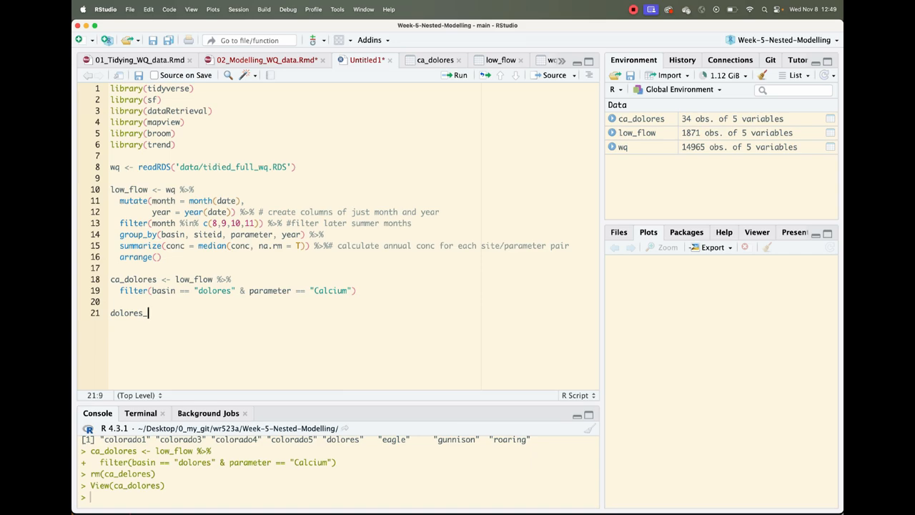
type("trend")
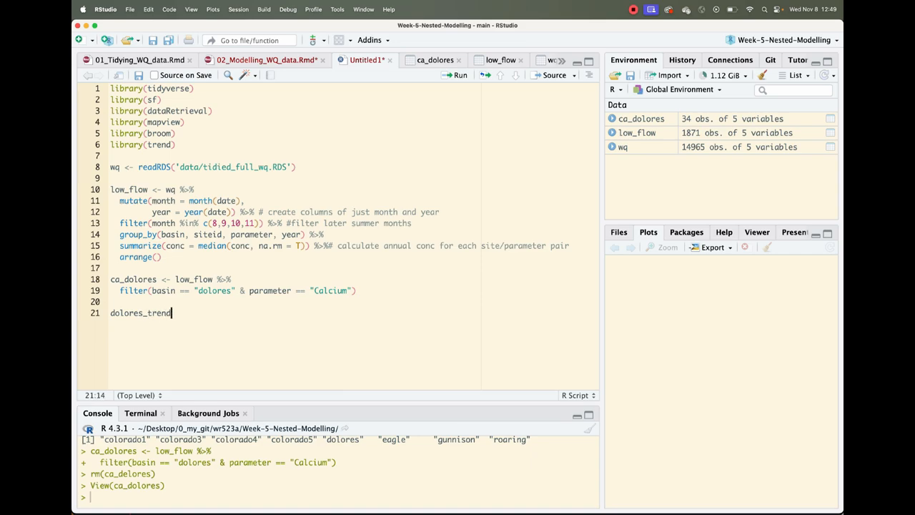
type("<- sens")
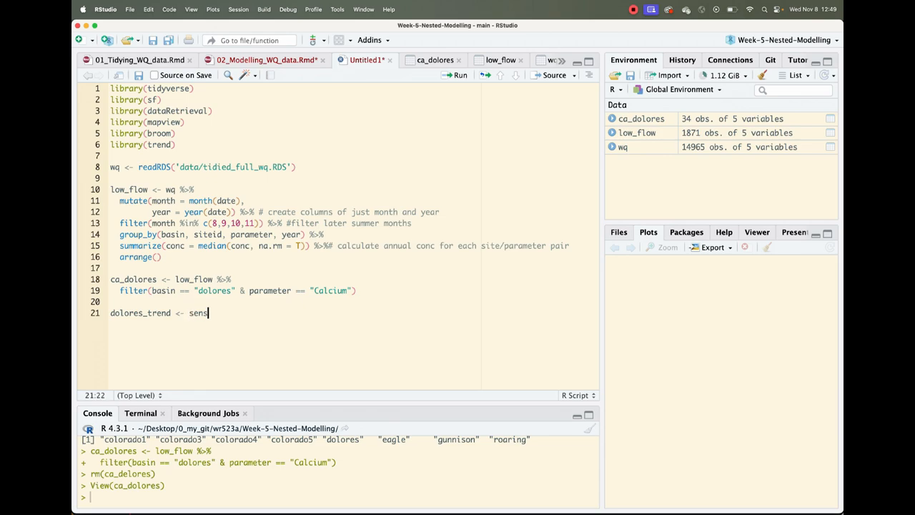
type(".slope")
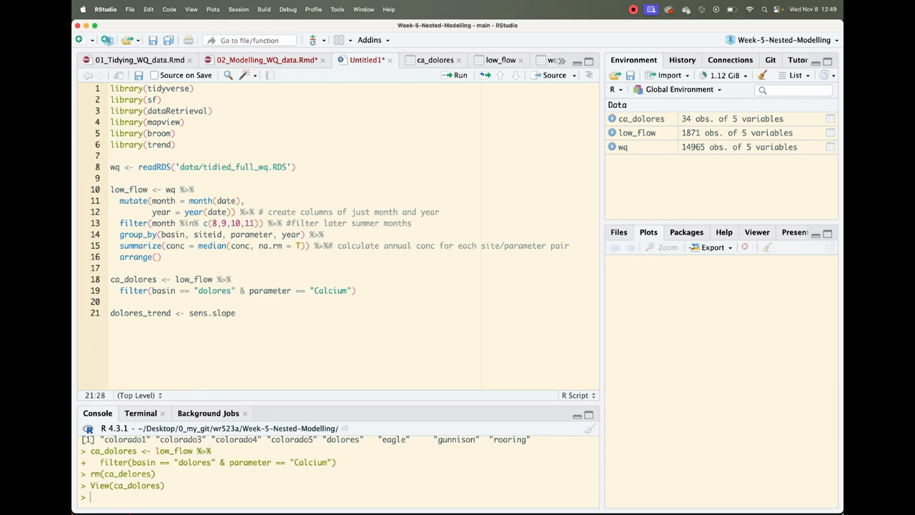
type("(")
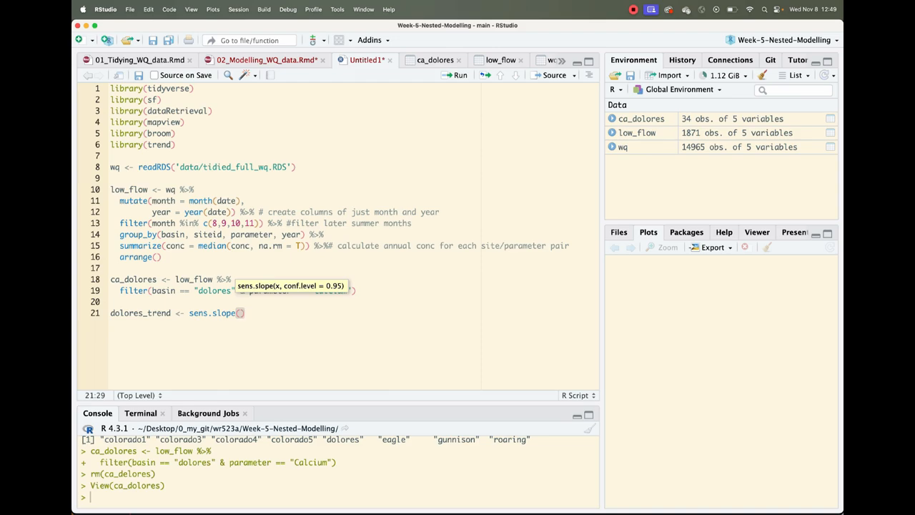
mouse_move(372, 101)
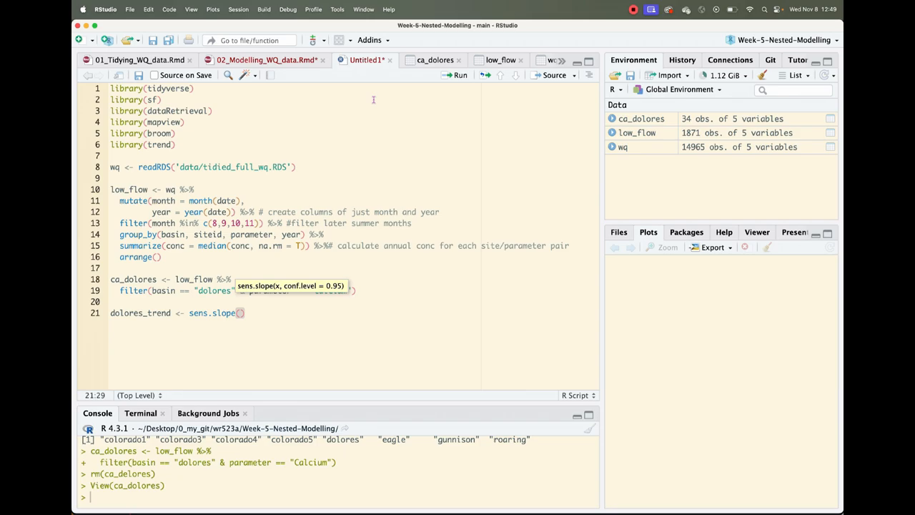
left_click(435, 60)
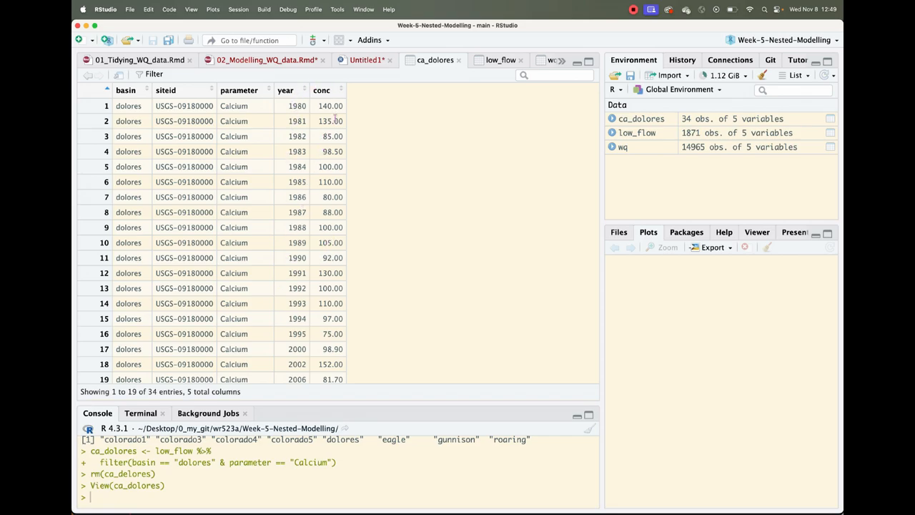
left_click(366, 61)
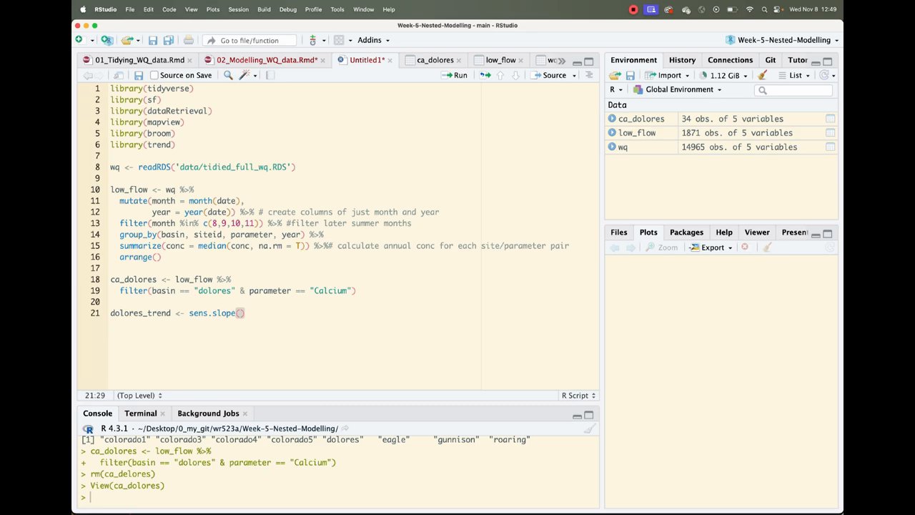
type("ca_dolores")
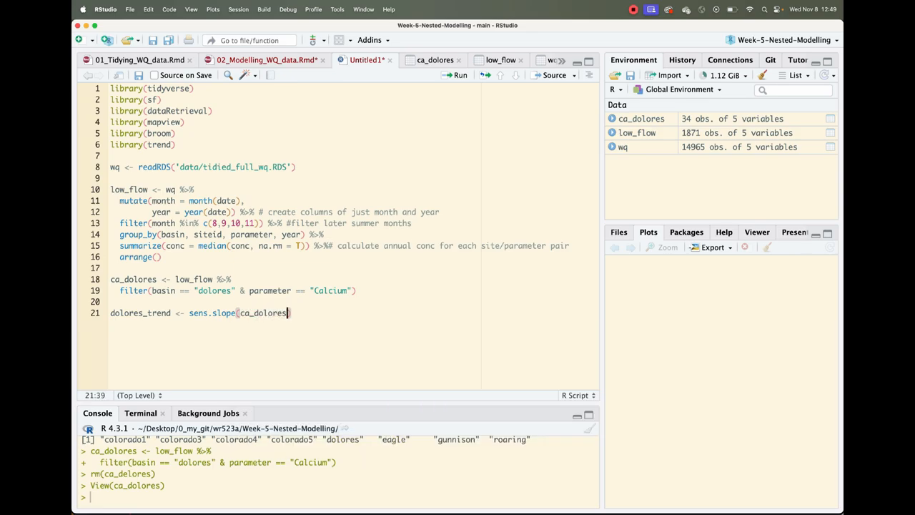
type("$")
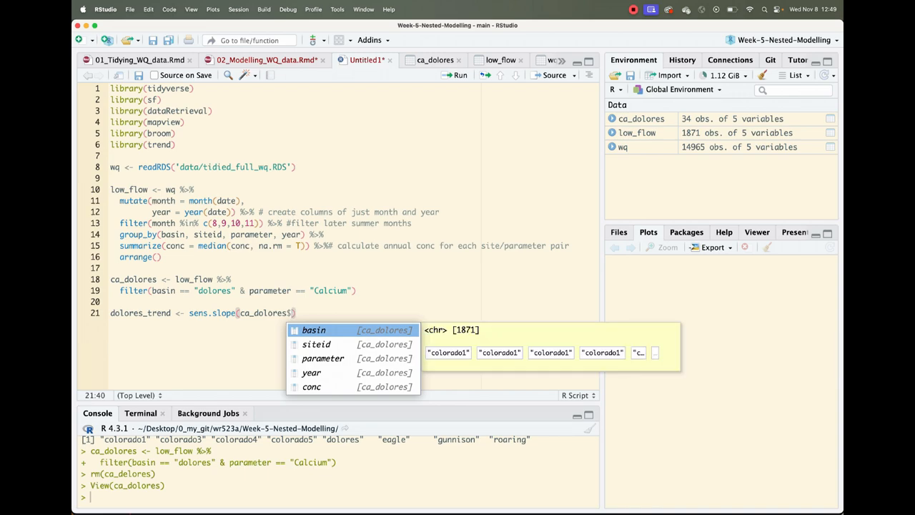
type("conc")
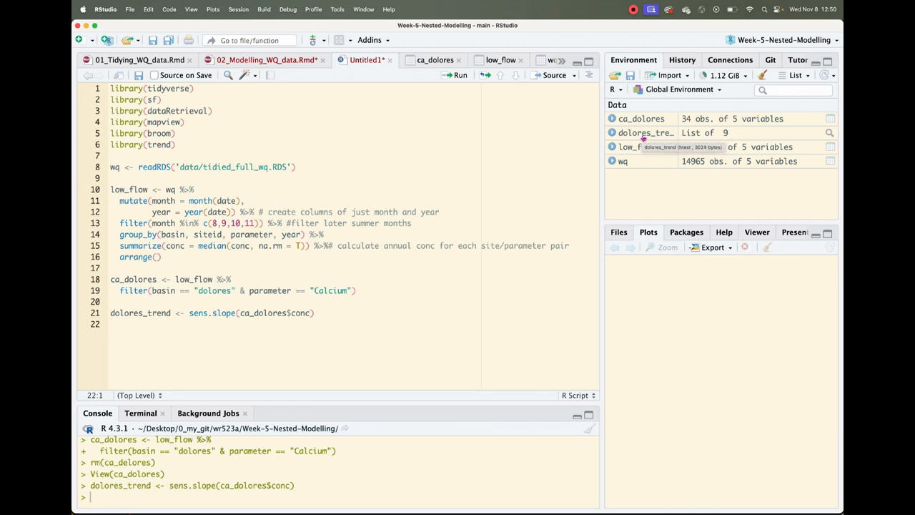
- Print and View dolores_trend (Sen's slope 0.111, p-value 0.678), then go back to the script
type("do")
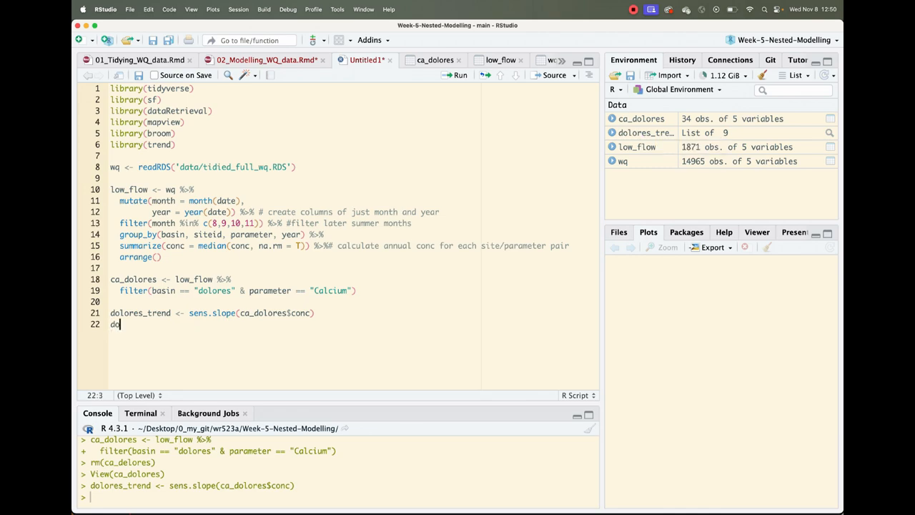
type("lores_tr")
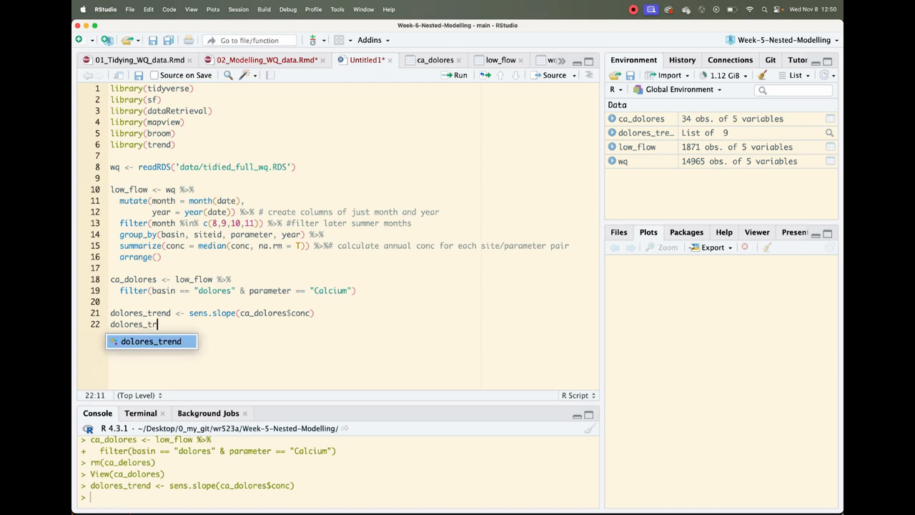
key("Tab")
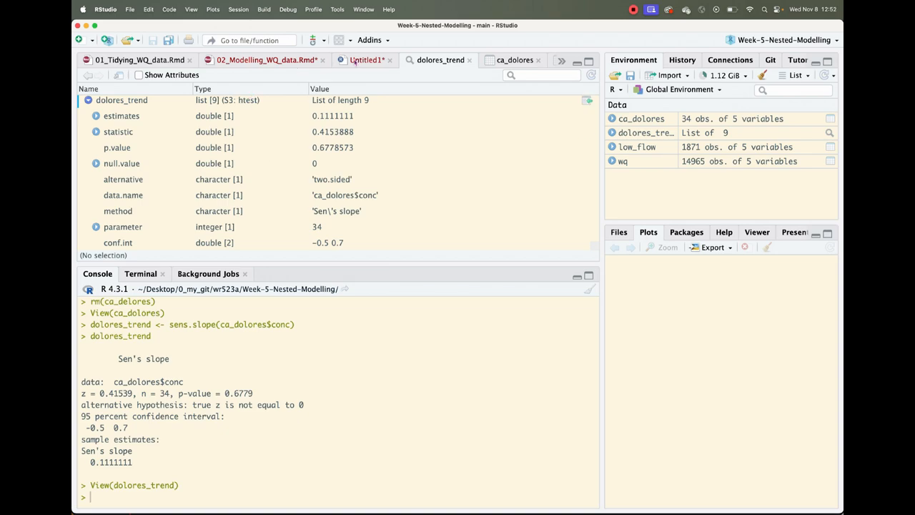
left_click(367, 60)
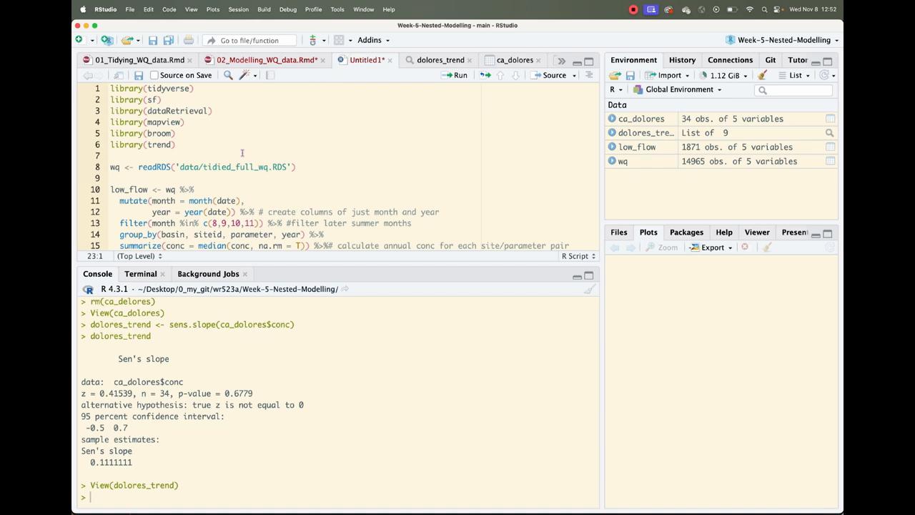
- Start a new line below the dolores_trend code with an initial 't'
scroll("down", 3)
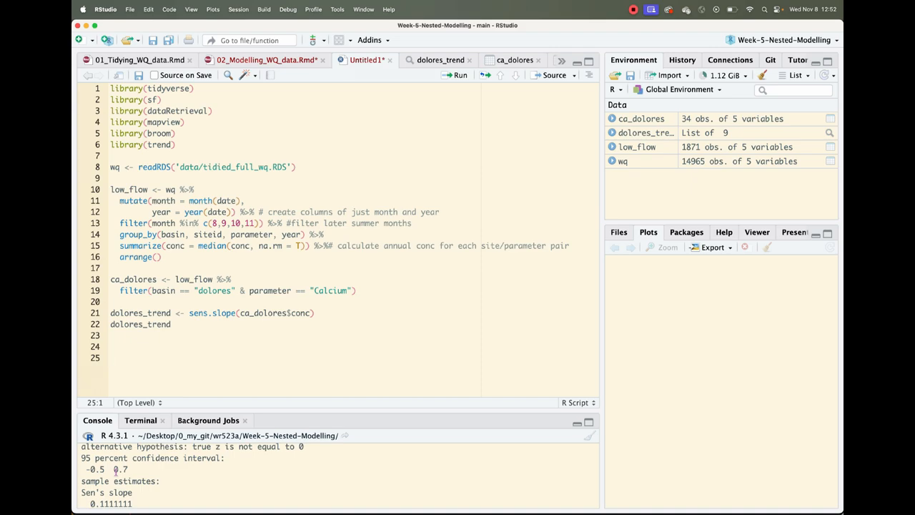
type("ti")
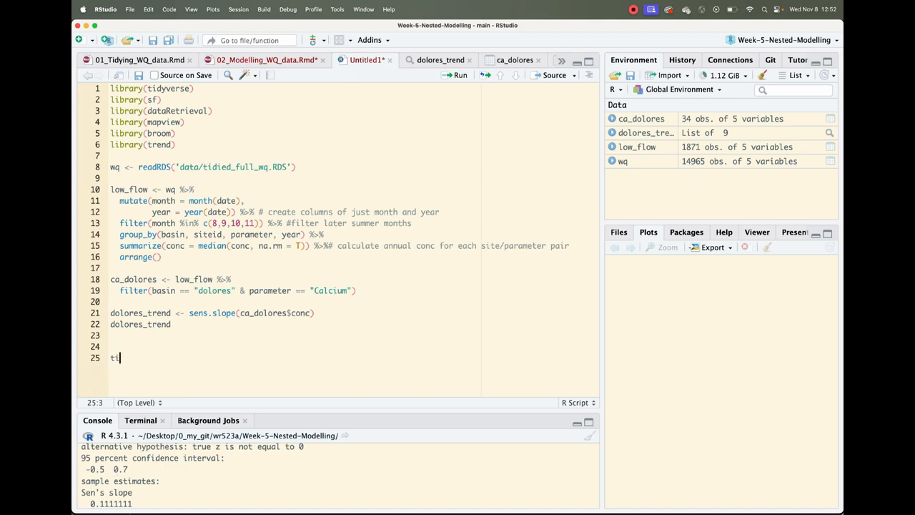
- Write tidy_dolores <- tidy(dolores_trend), fixing the dolore_trend typo, for a one-row tidy table
type("dy_dolores <")
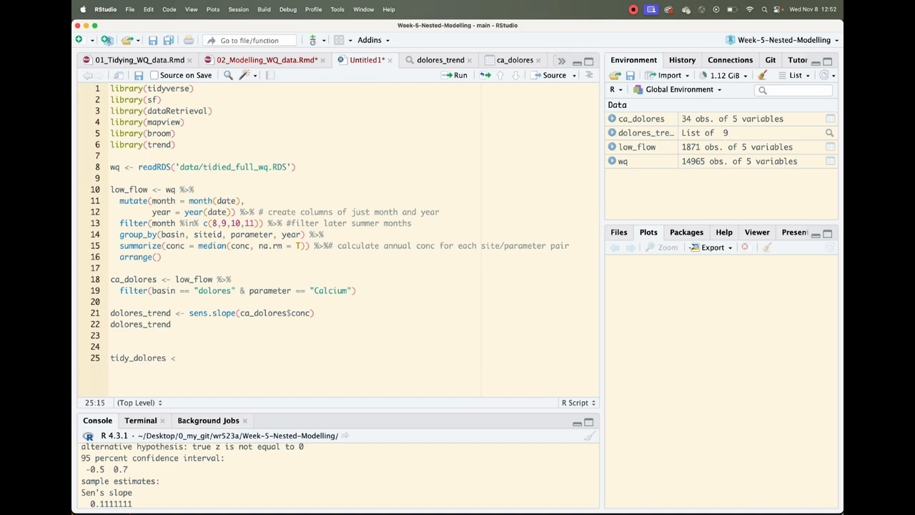
type("-")
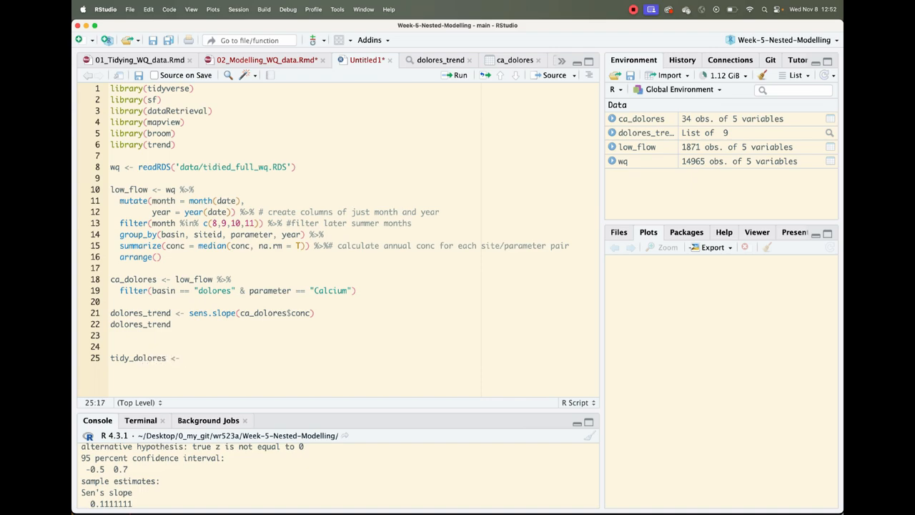
type("tidy()")
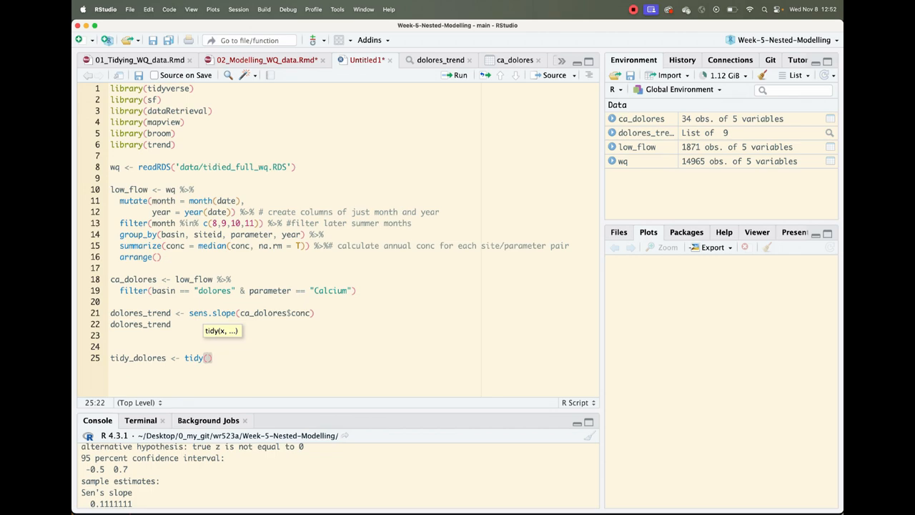
type("dolore_trend")
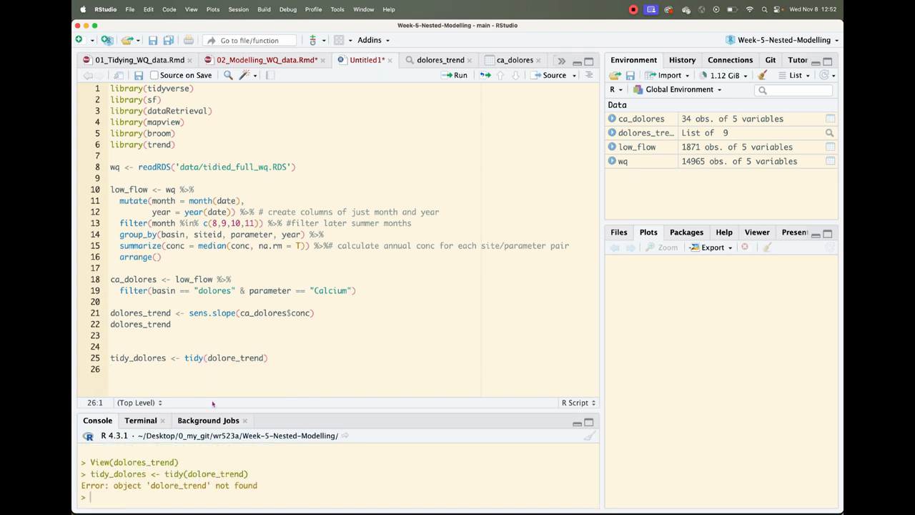
left_click(235, 358)
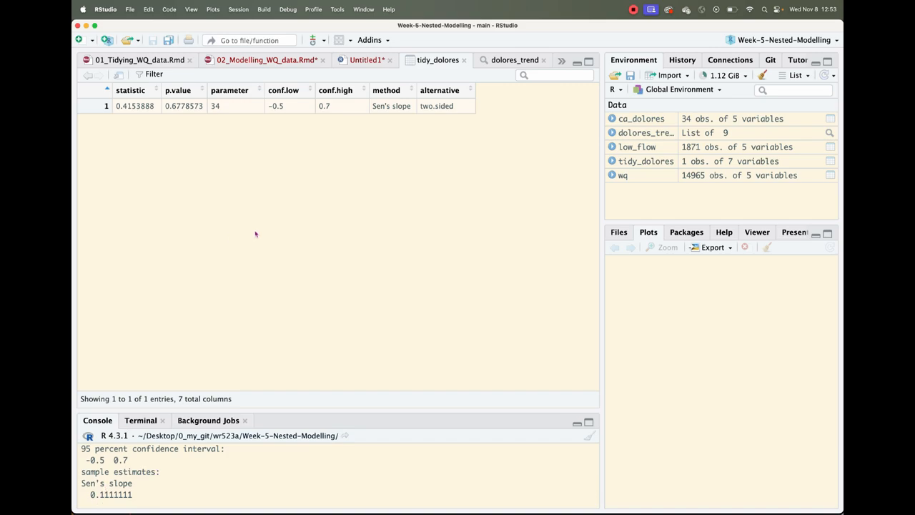
mouse_move(317, 185)
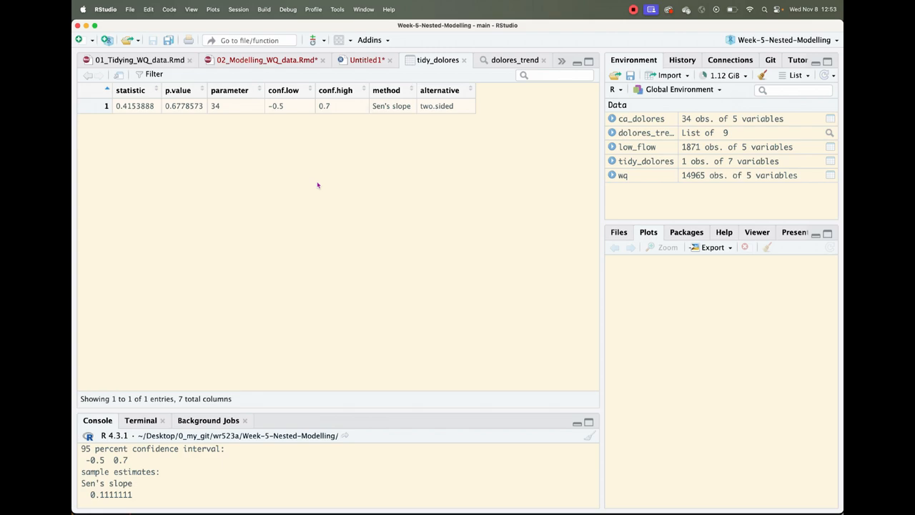
mouse_move(357, 126)
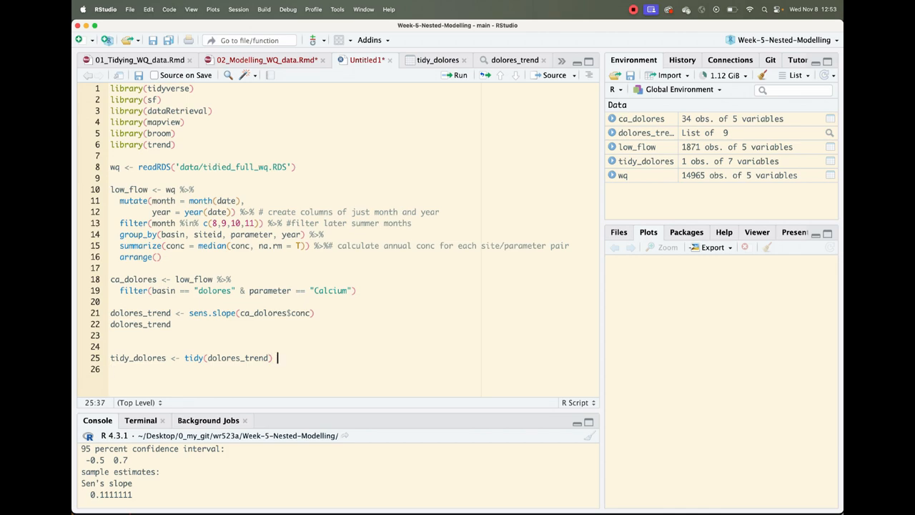
- Pipe into mutate(slope = dolores_trend$estimates) so tidy_dolores gains a slope column
type("%>%")
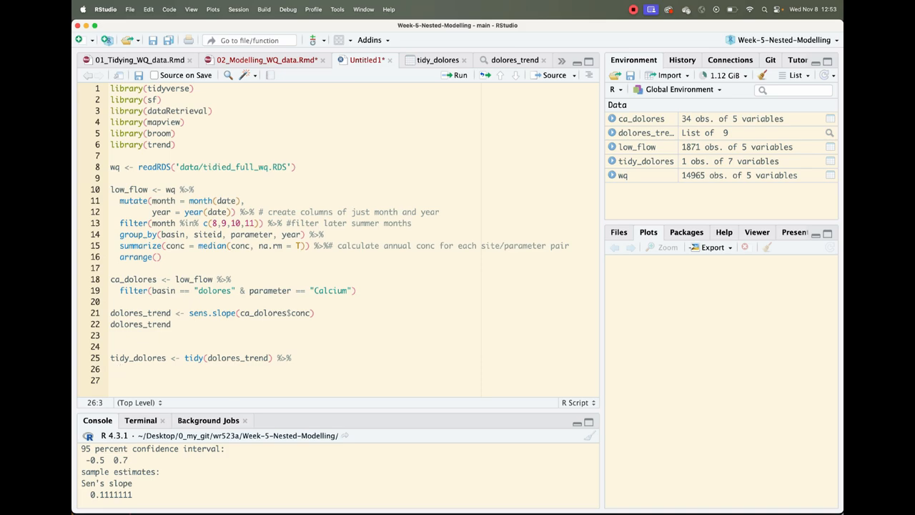
type("m")
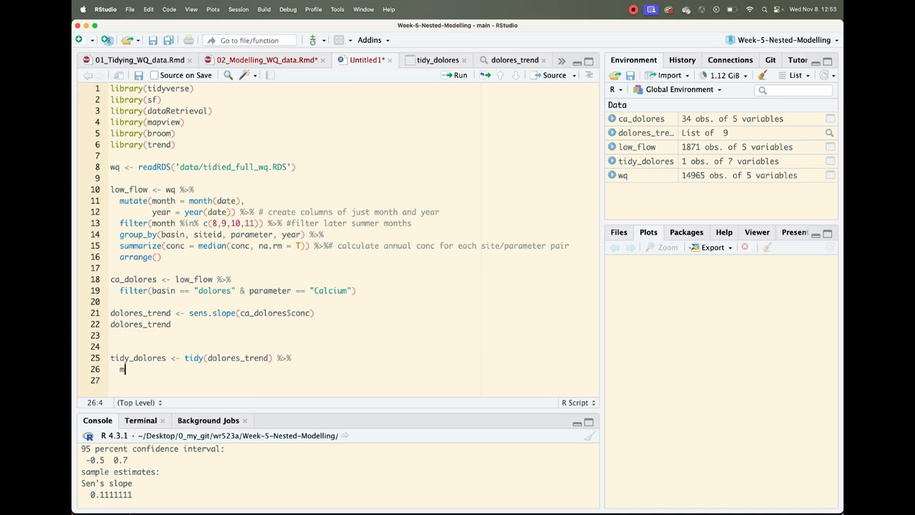
type("utate")
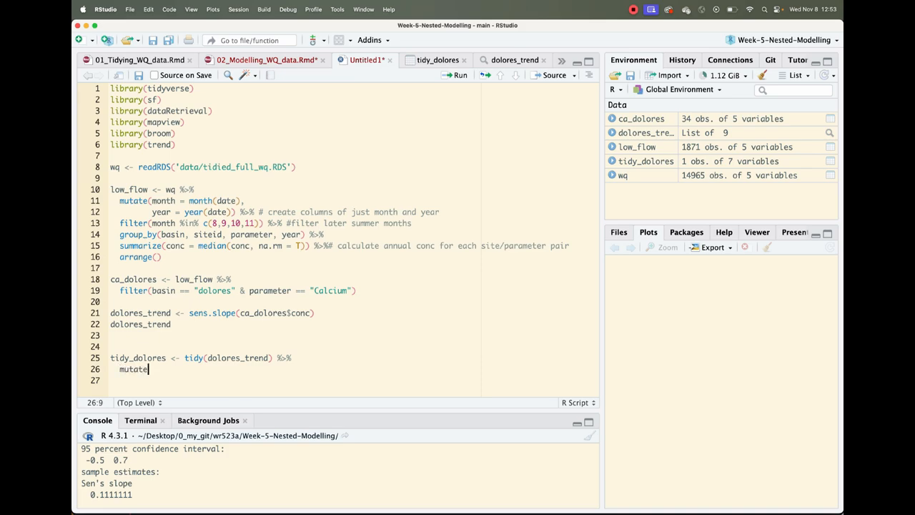
type("(slope =")
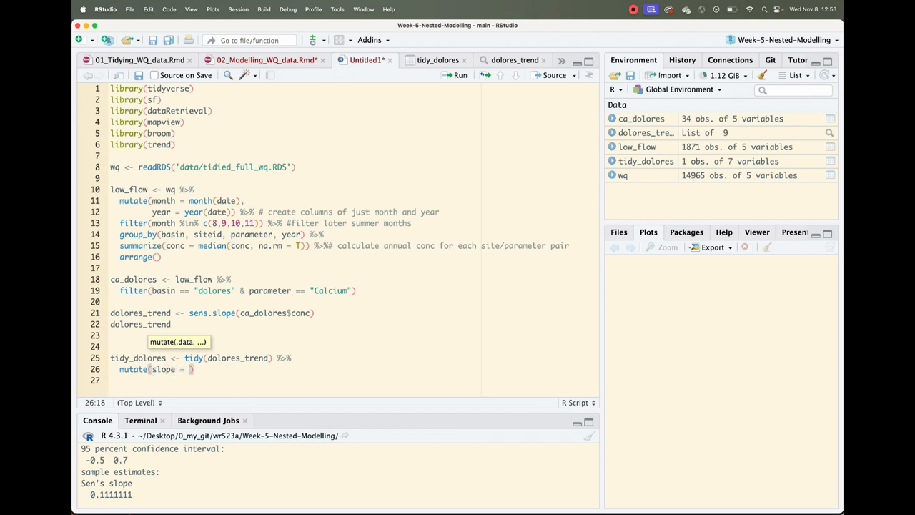
type("do")
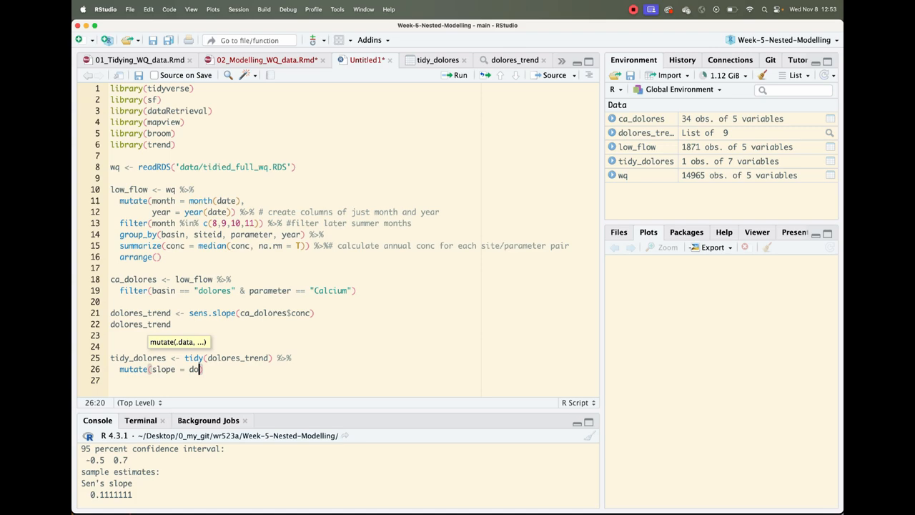
type("lores_trend)")
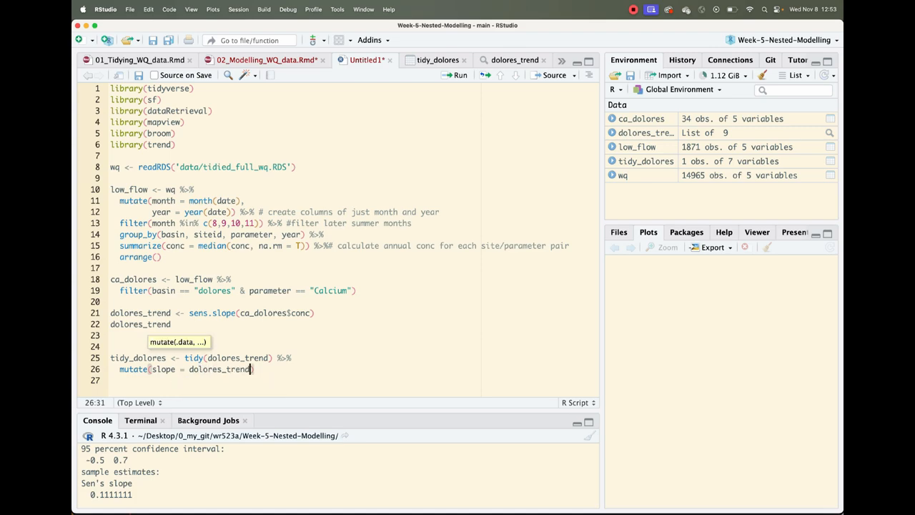
type("$")
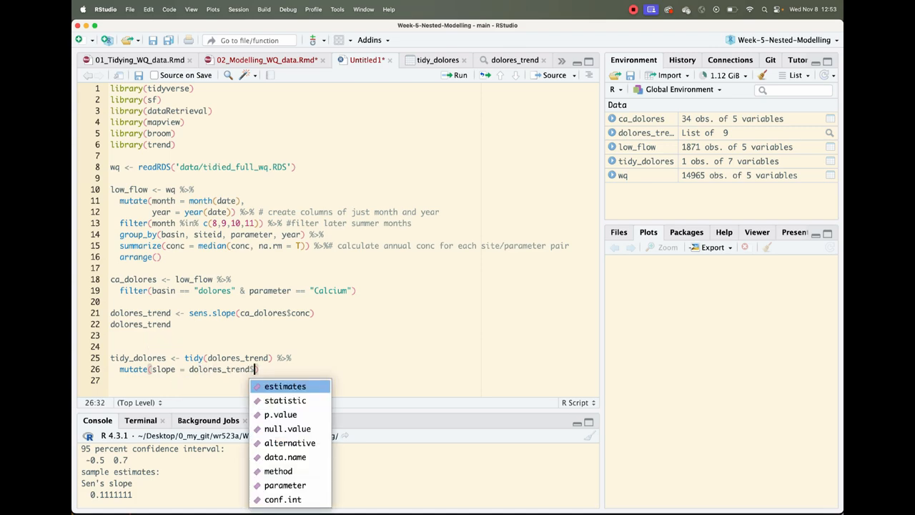
key("Down")
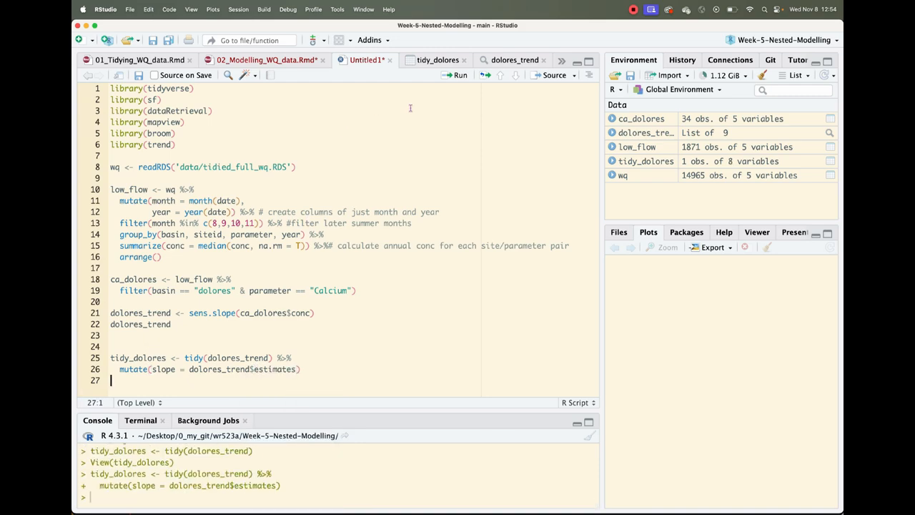
- Check the new slope column of 0.111 in the tidy_dolores table, then return to the script
left_click(437, 60)
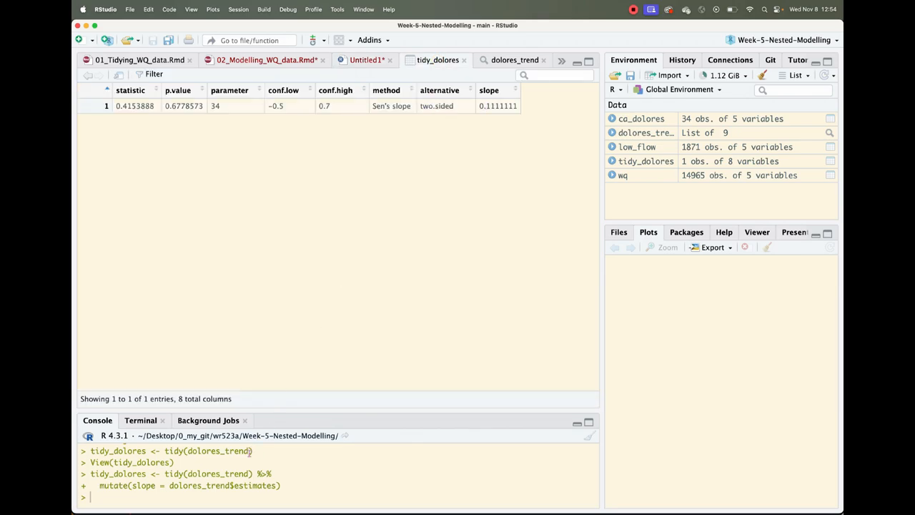
key("Return")
type("View(dolores_trend)")
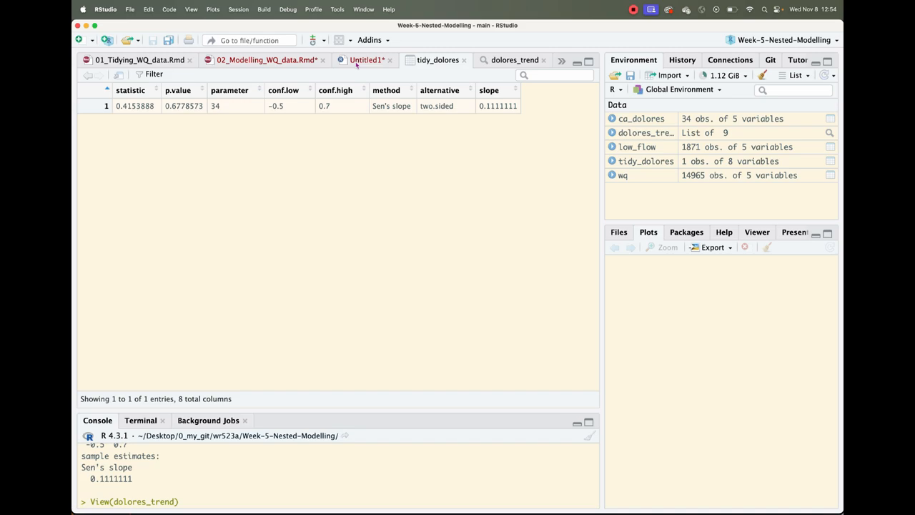
left_click(366, 60)
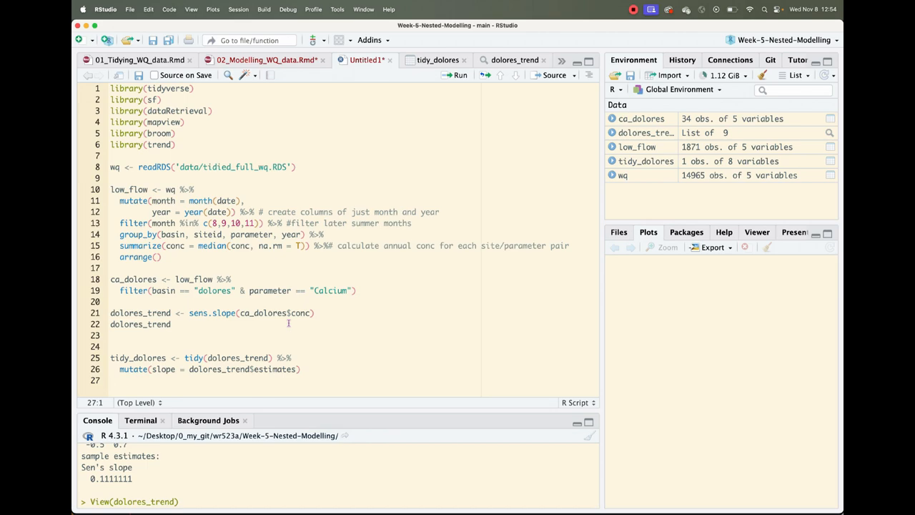
mouse_move(170, 366)
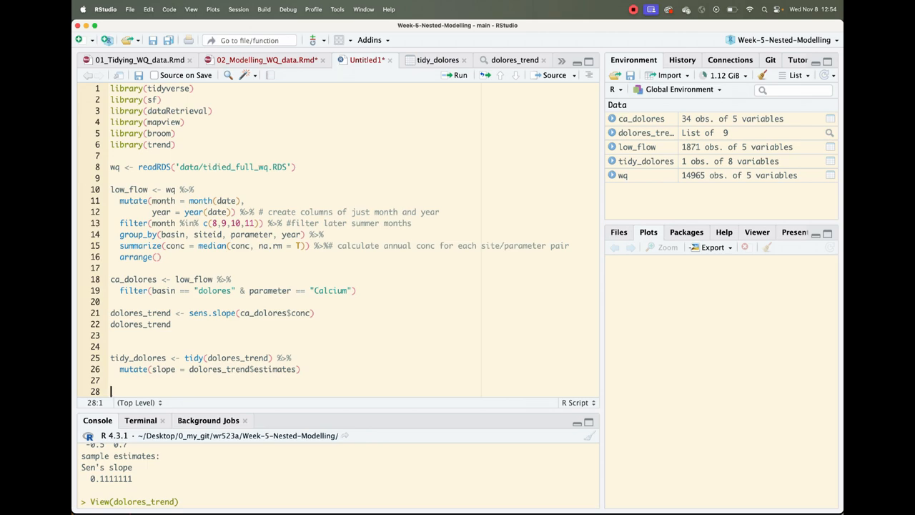
- Start the definition tidier_sens <- function(data){ on a new line
type("tidier")
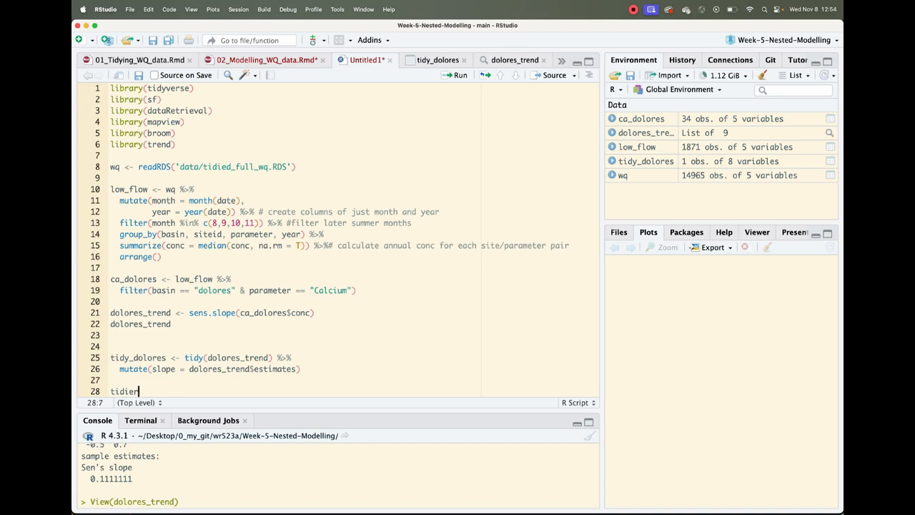
type("_sens")
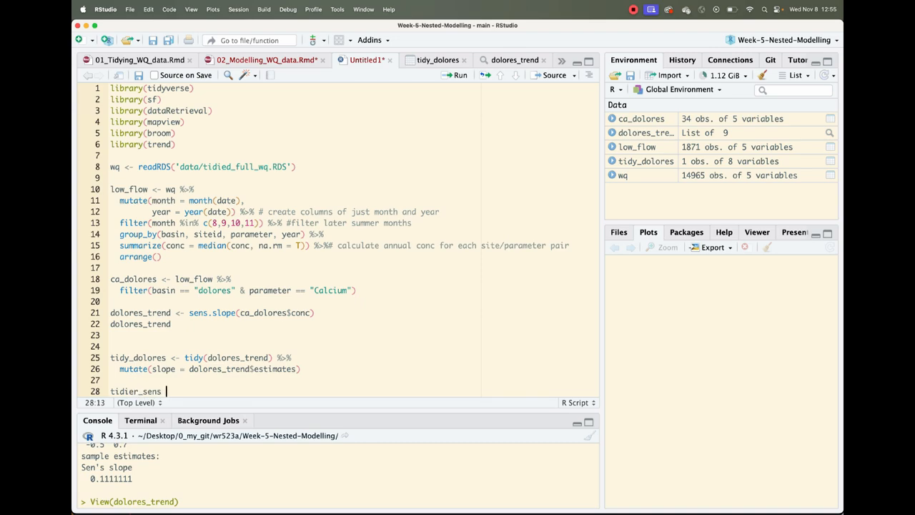
type("<-")
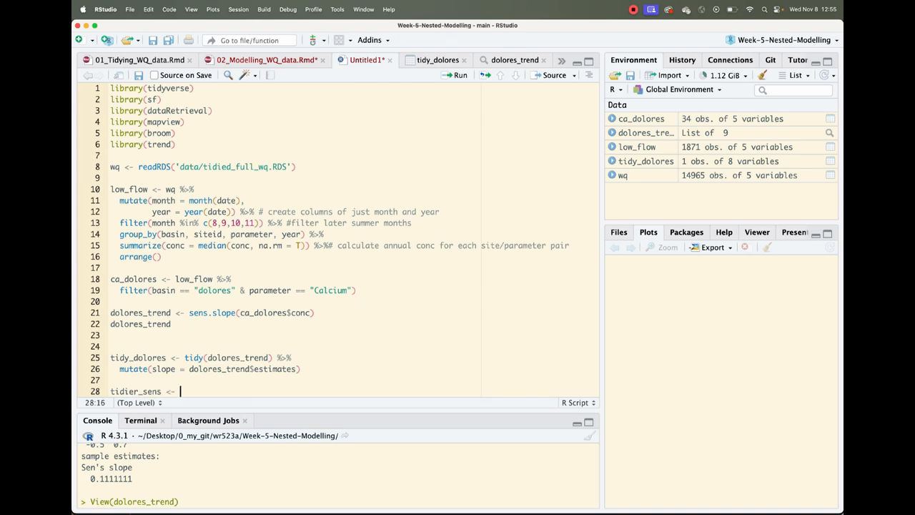
type("function()")
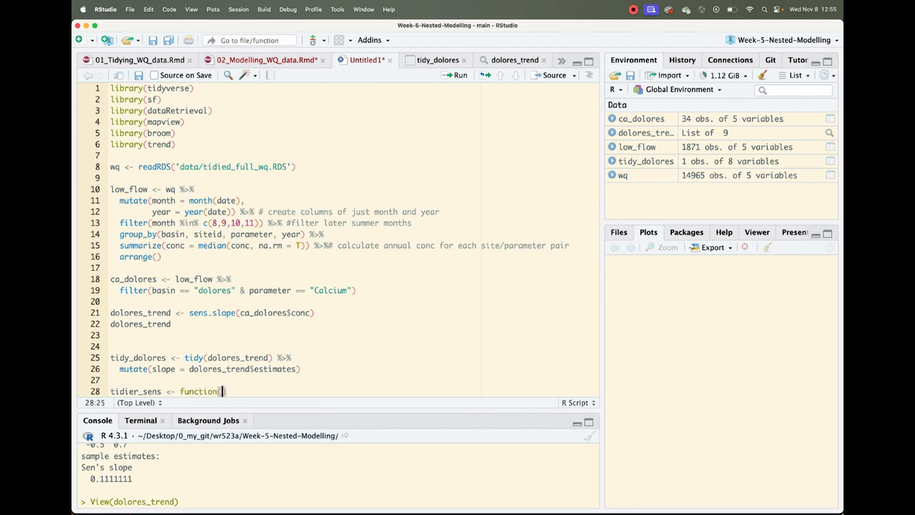
type("d")
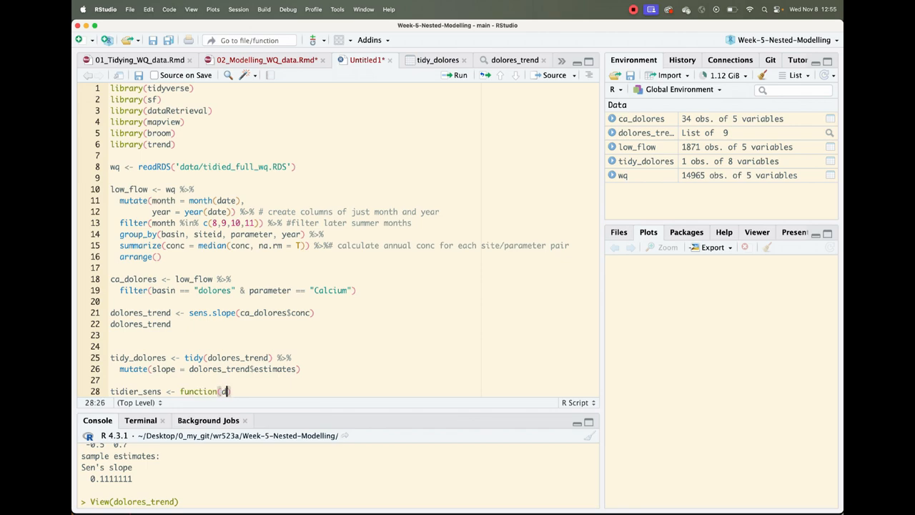
type("ata")
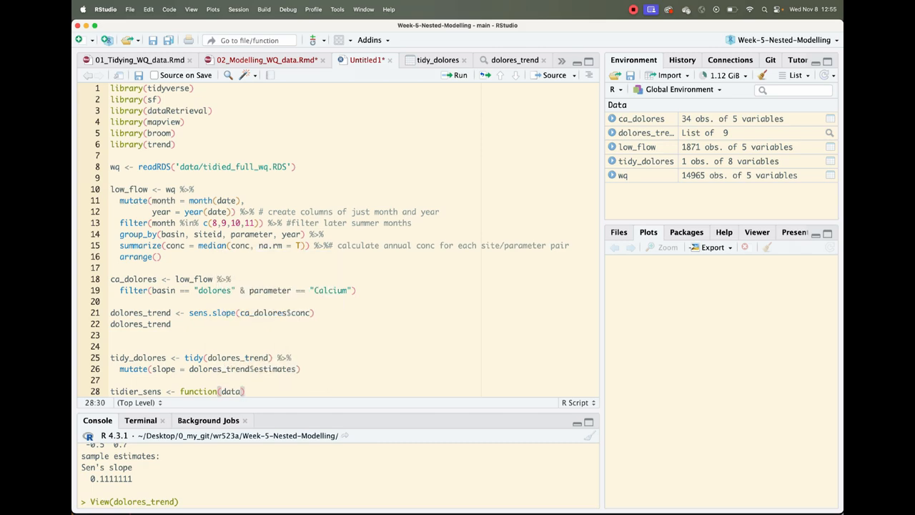
type("{")
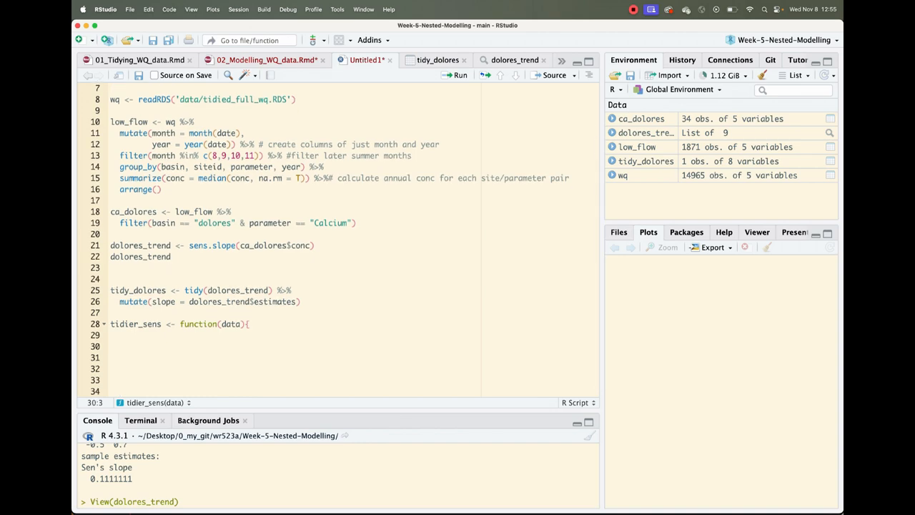
- Write the function's first line, model <- sens.slope(data)
type("mod")
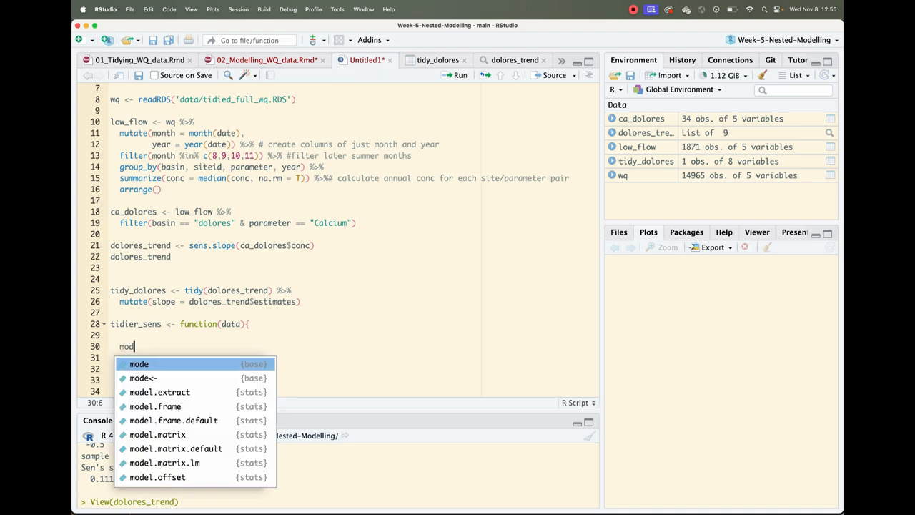
type("el <- sens")
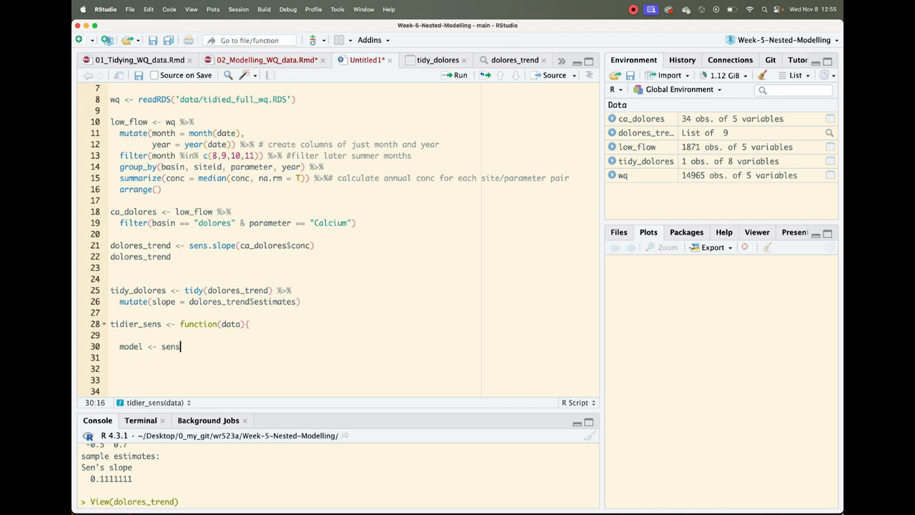
type(".slope(")
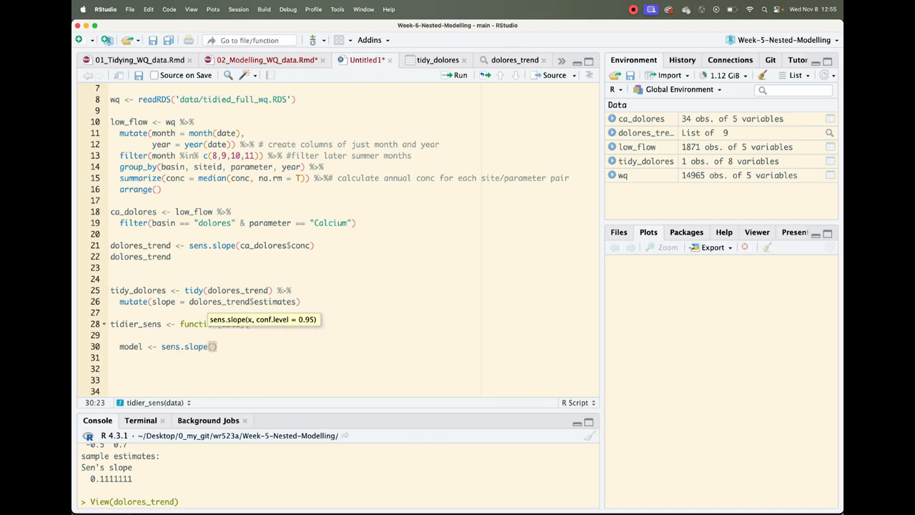
type("data")
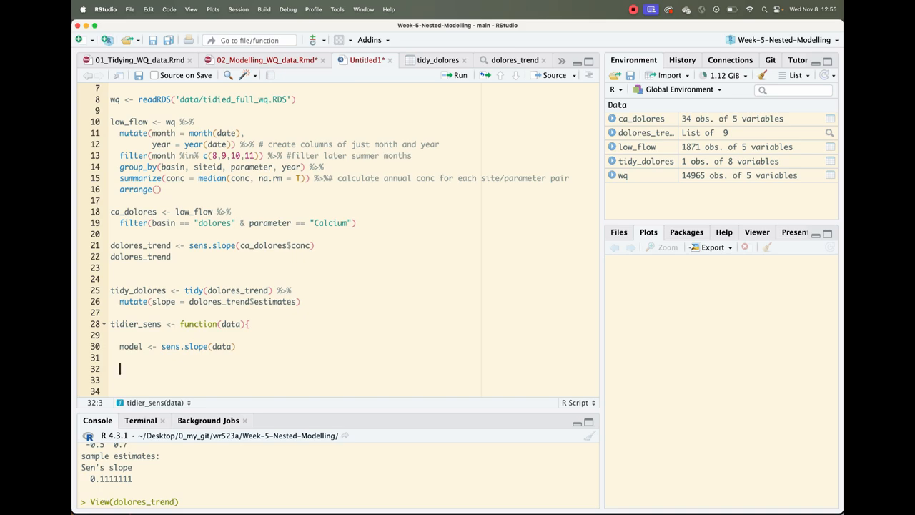
- Add tidy(model) %>% mutate(slope = model$estimates) and load the finished function
type("tidy(")
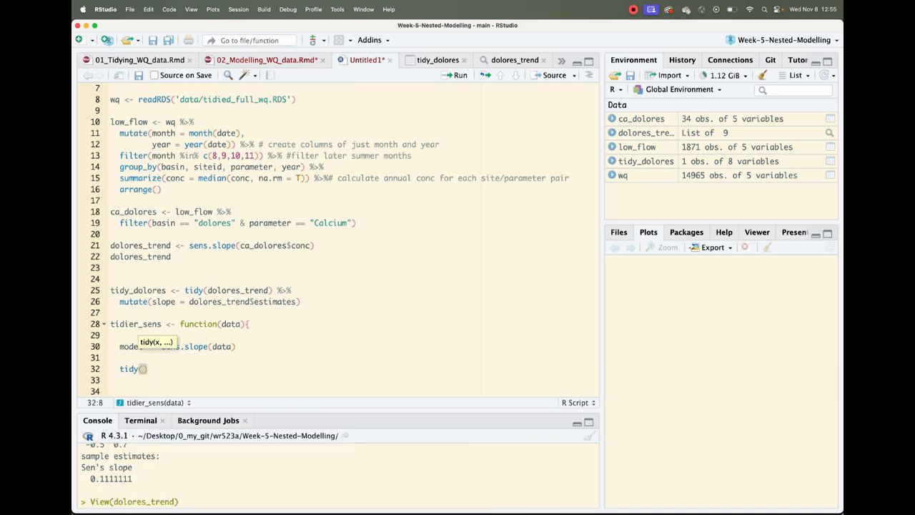
type("model")
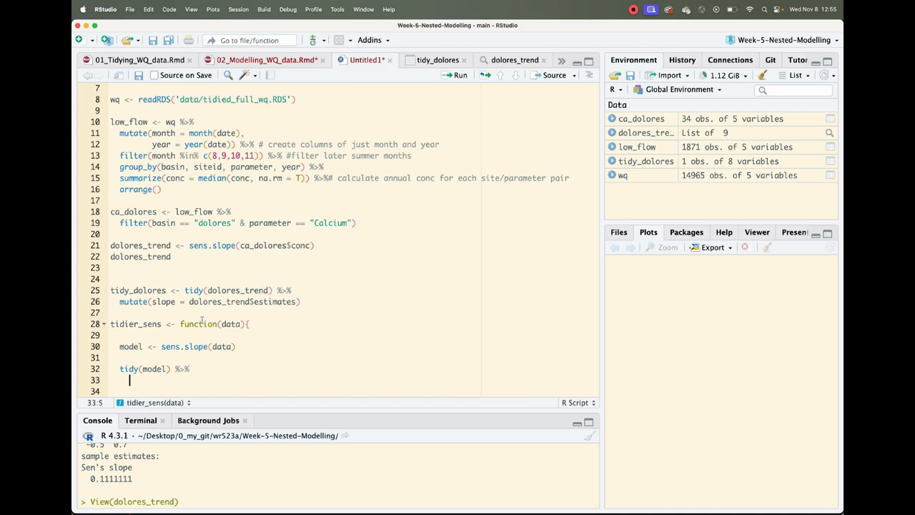
type("mu")
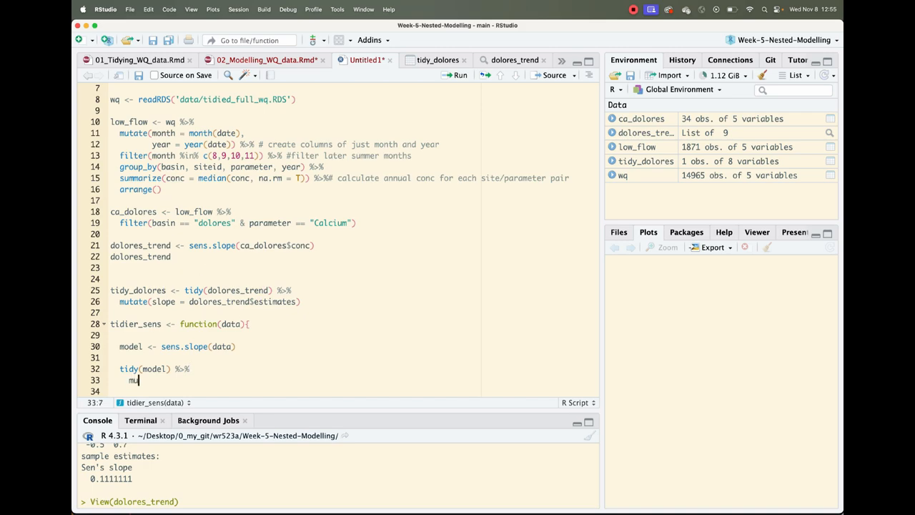
type("mutate(s")
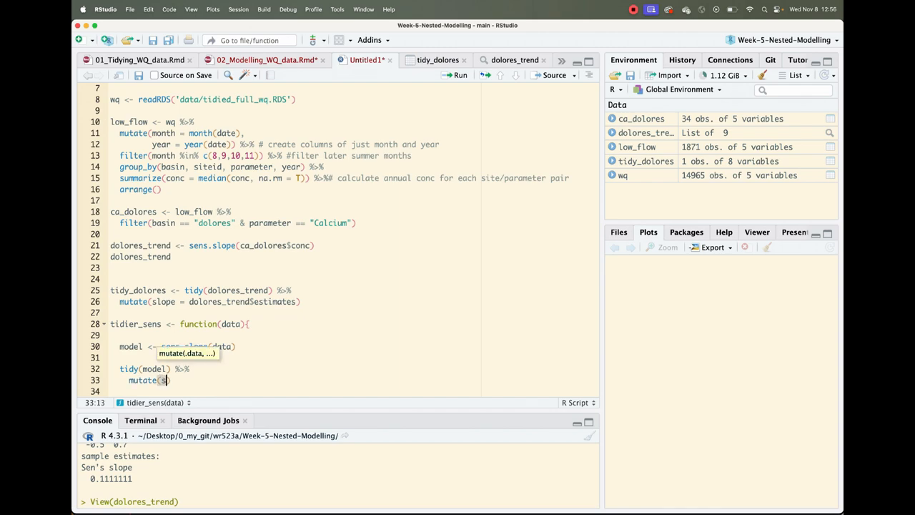
type("lope =")
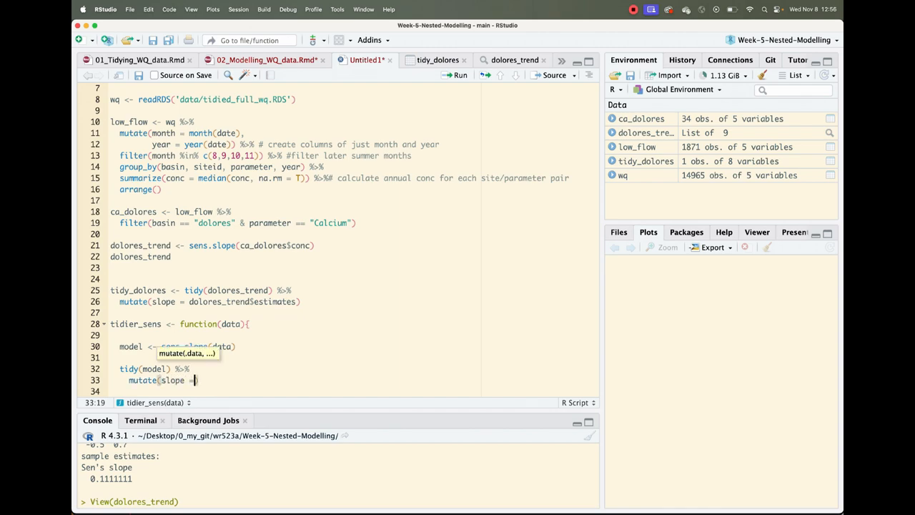
type("mo")
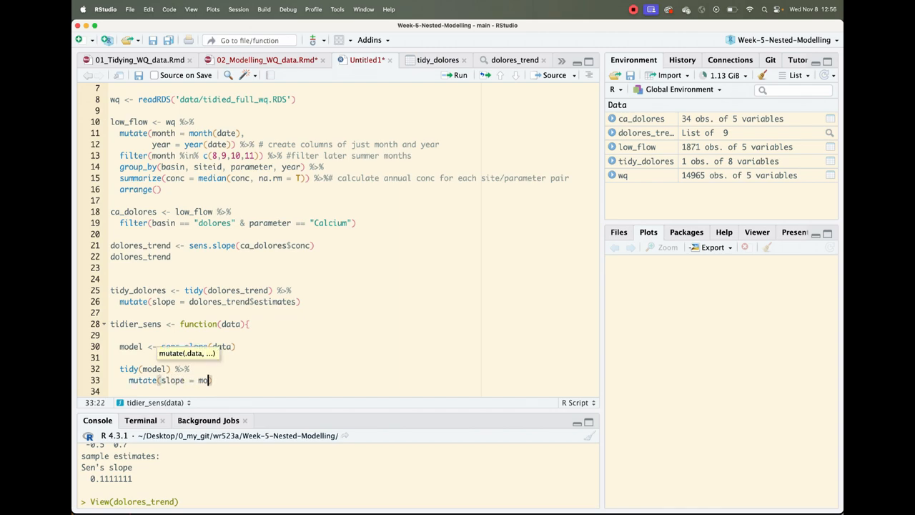
type("del$")
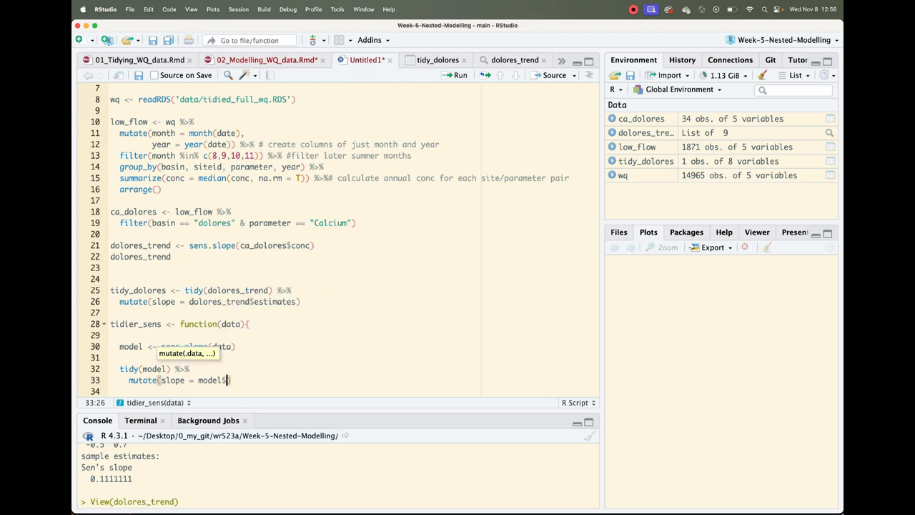
type("estimates")
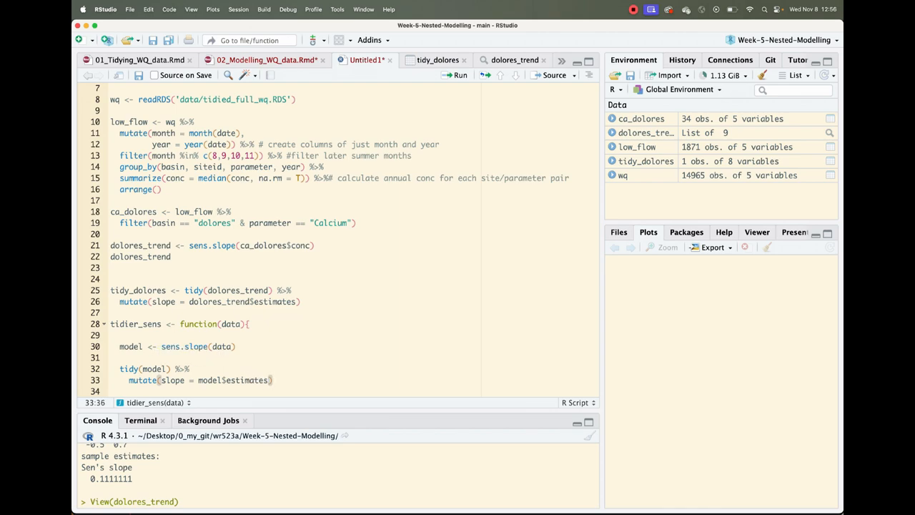
scroll("down", 3)
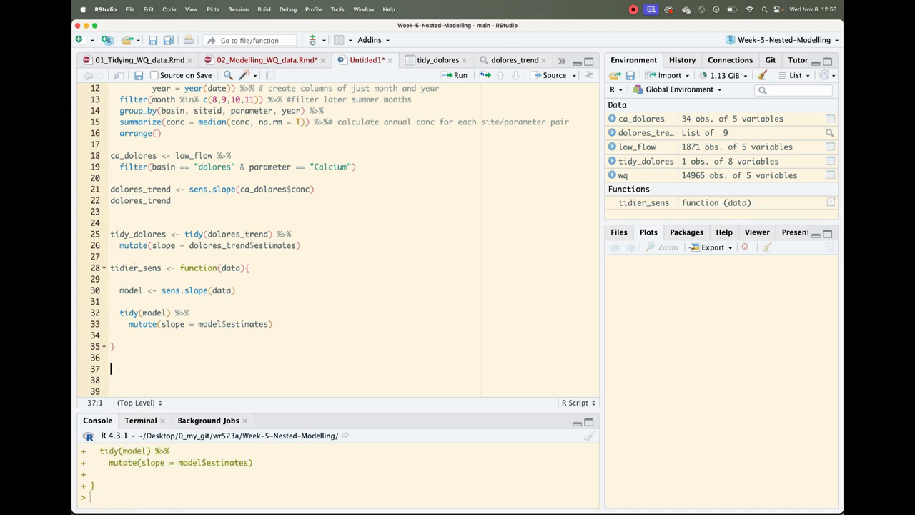
- Begin test_case <- tidier_sens(data = , accepting the autocompleted function name
type("t")
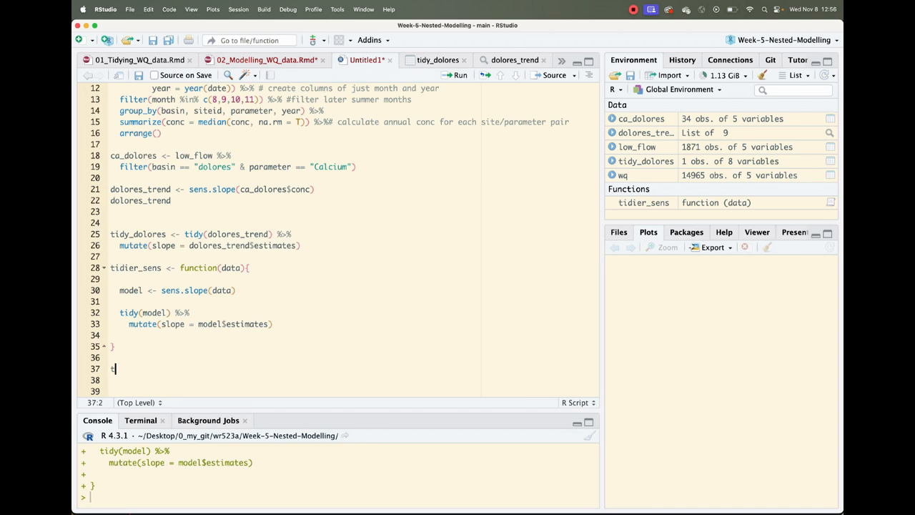
type("test_co")
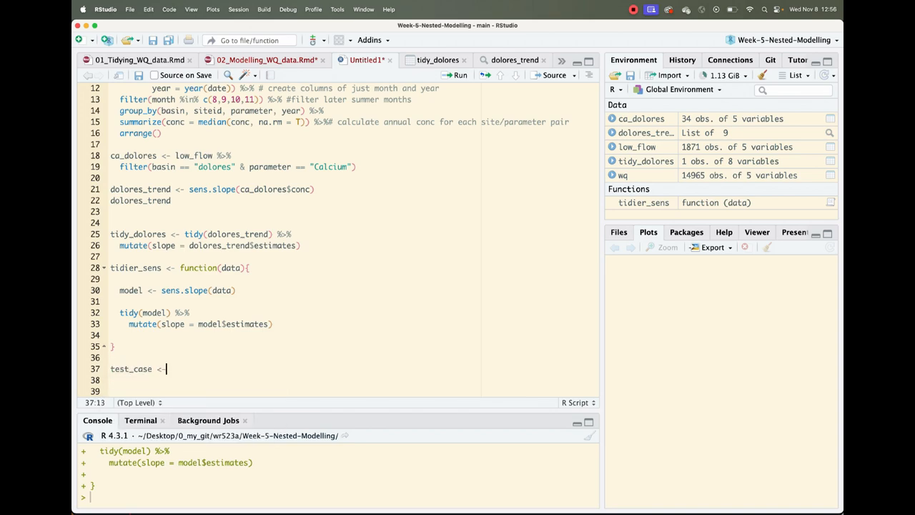
type("ti")
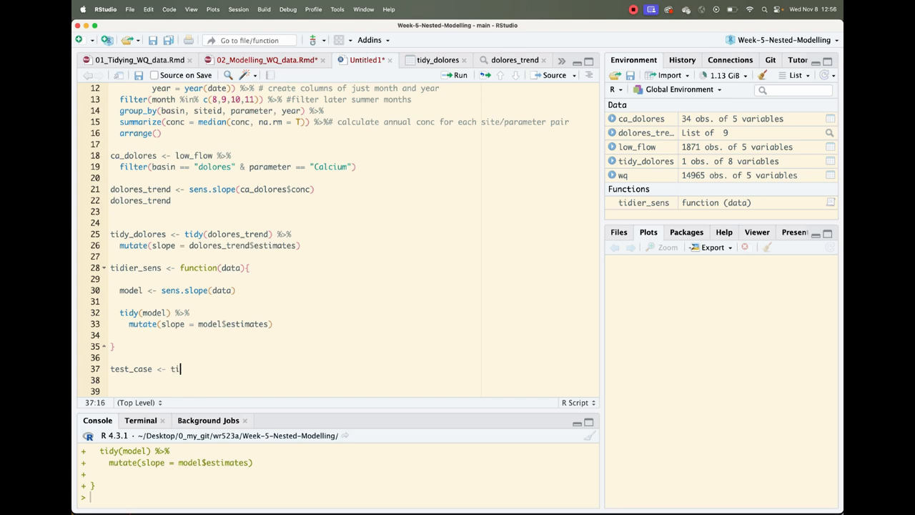
type("dier_se")
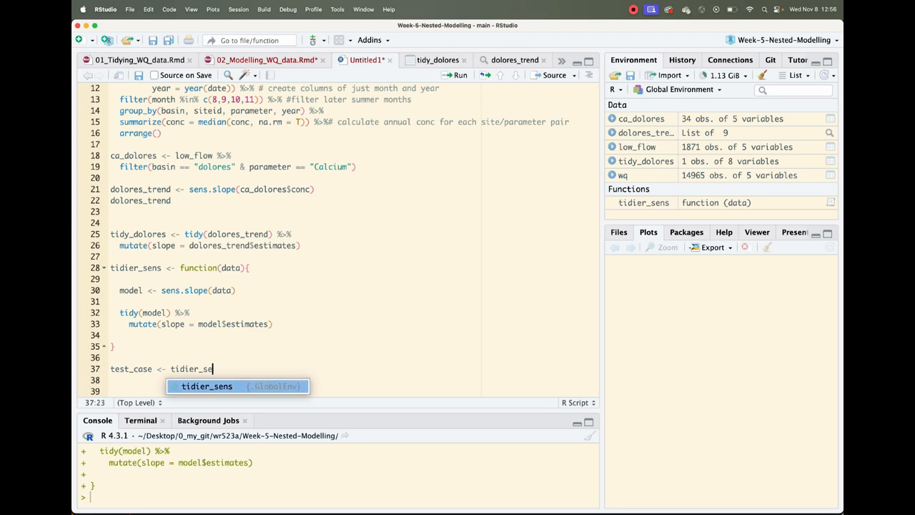
key("Tab")
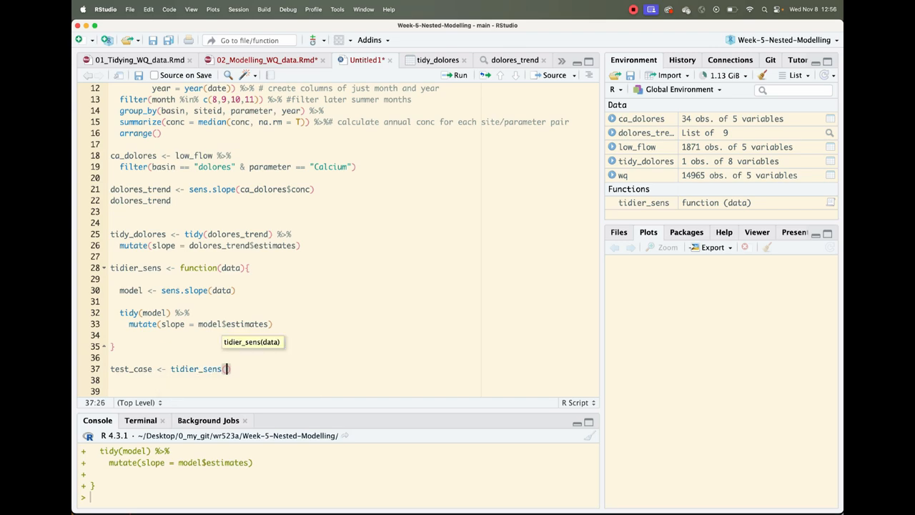
type("data =")
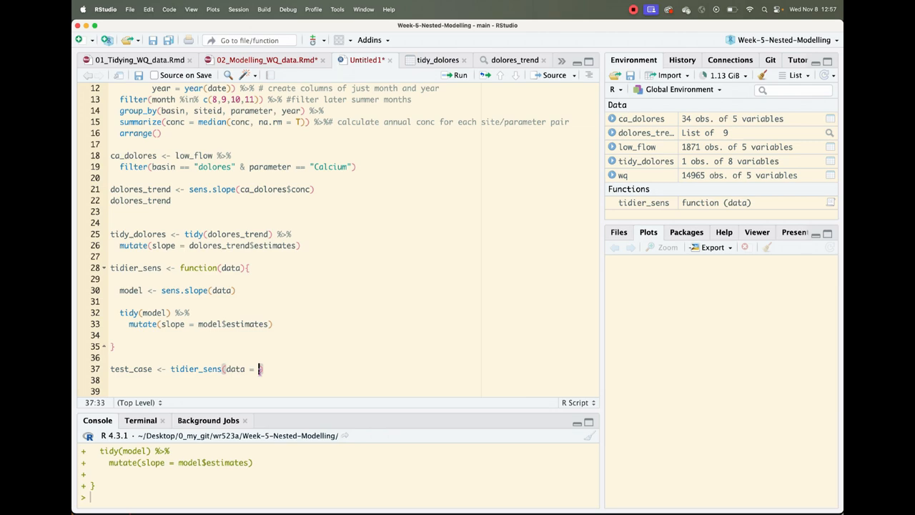
- Pass ca_dolores$conc as data and run it to create the one-row test_case
type("ca_")
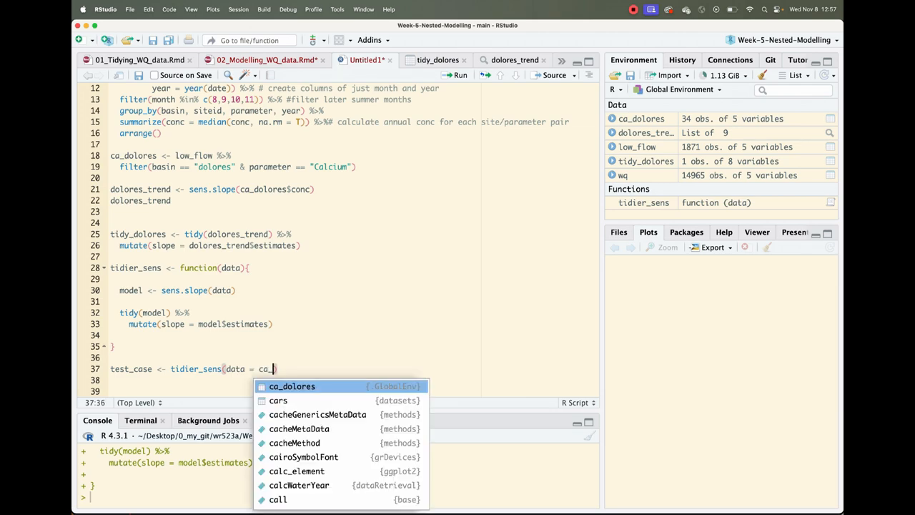
left_click(292, 386)
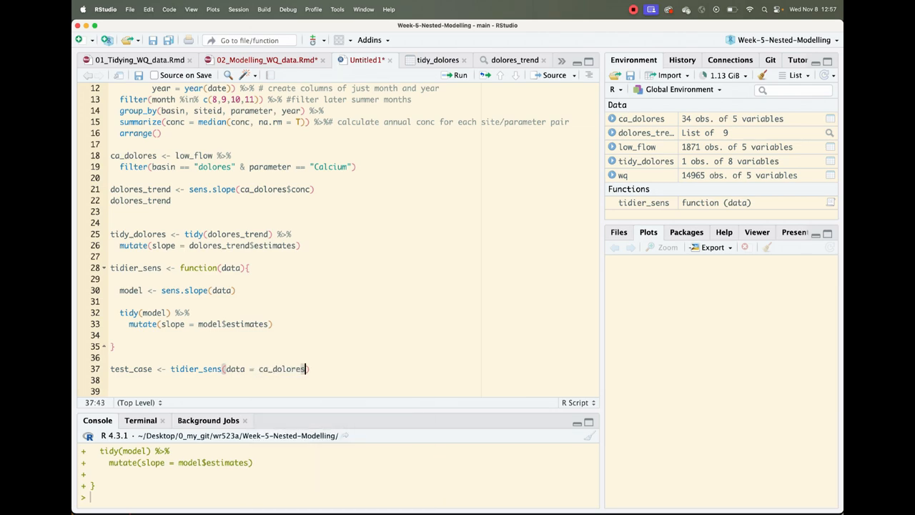
type("$")
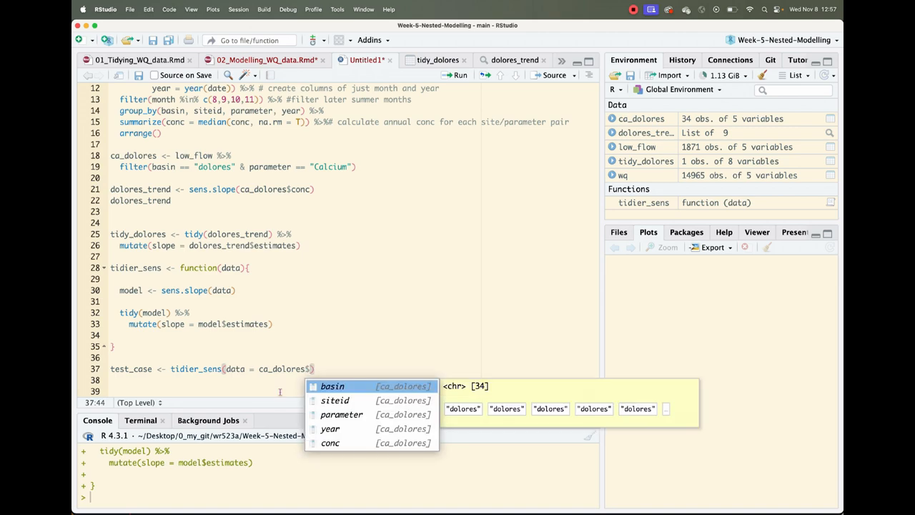
type("conc")
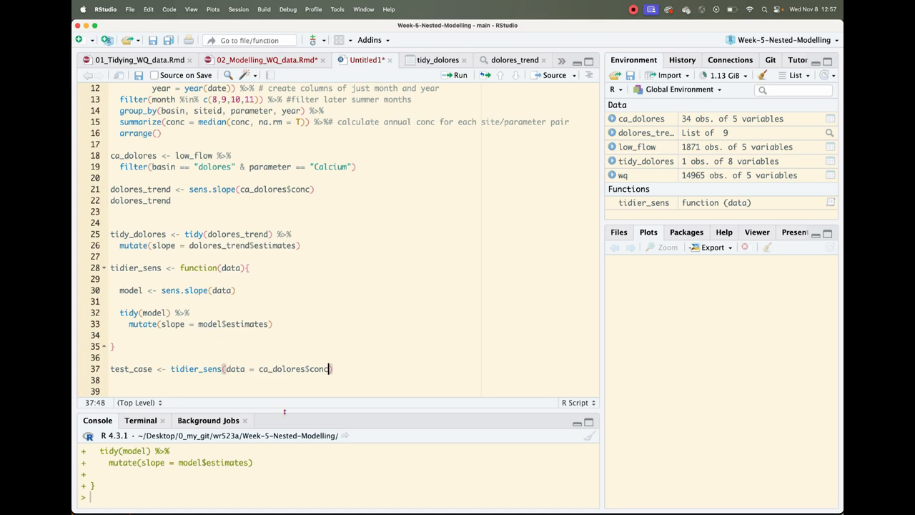
key("enter")
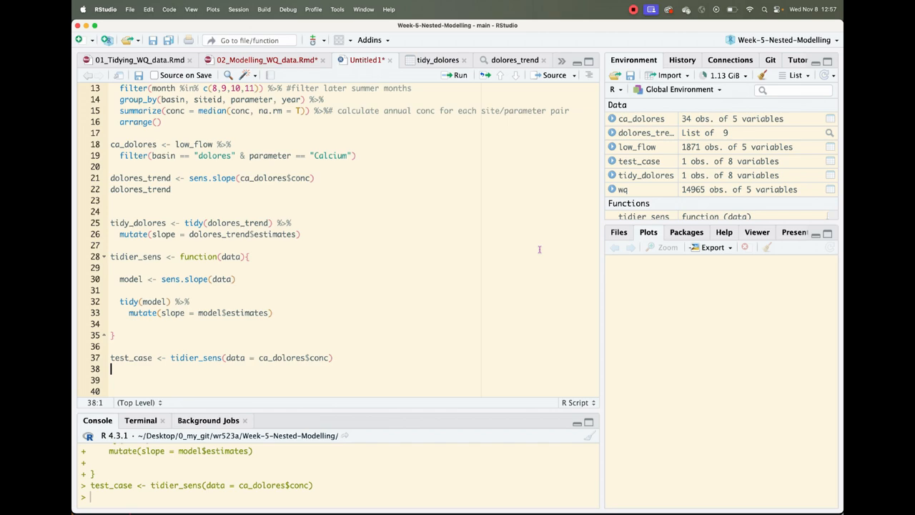